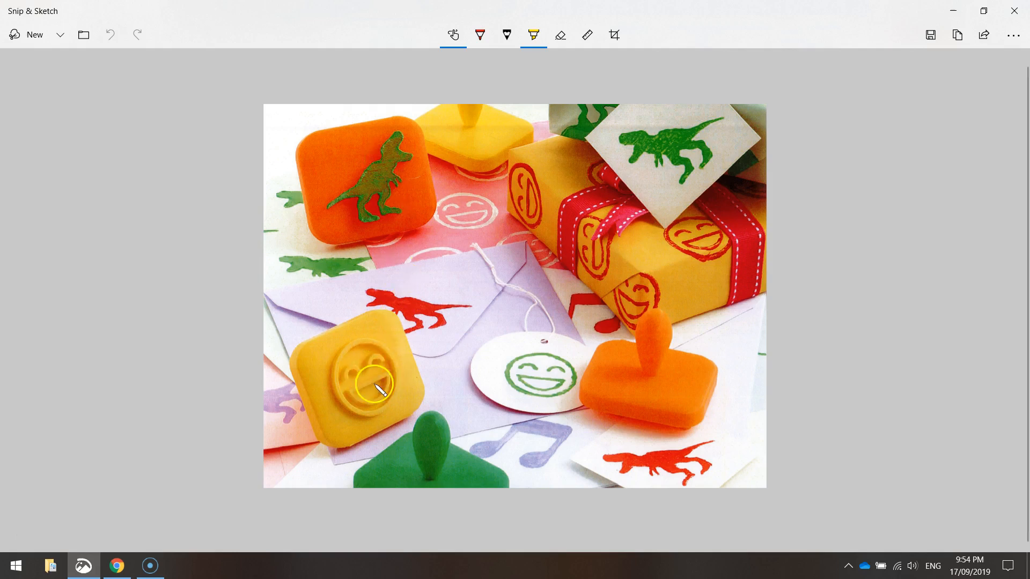
mouse_move(556, 440)
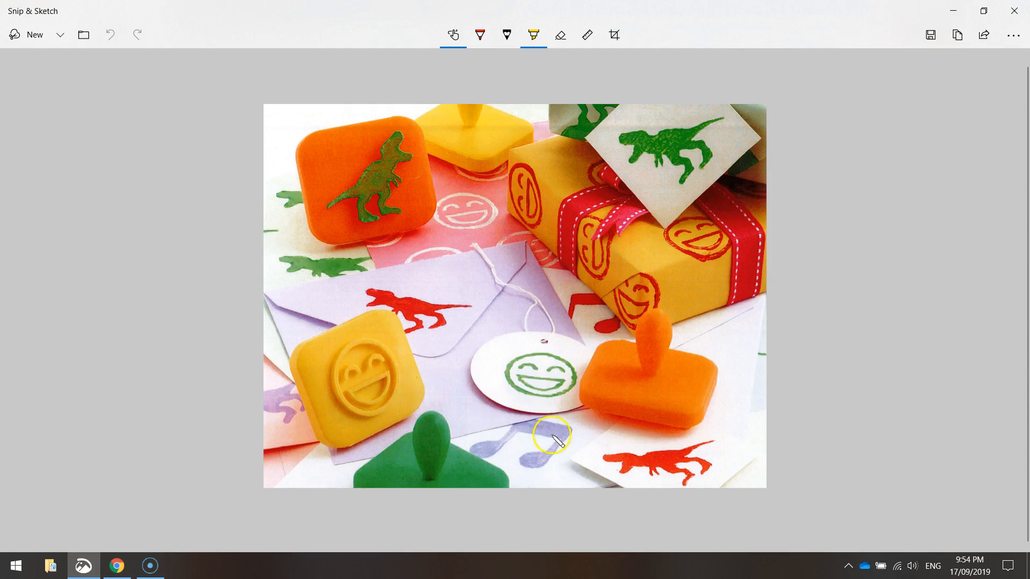
mouse_move(919, 302)
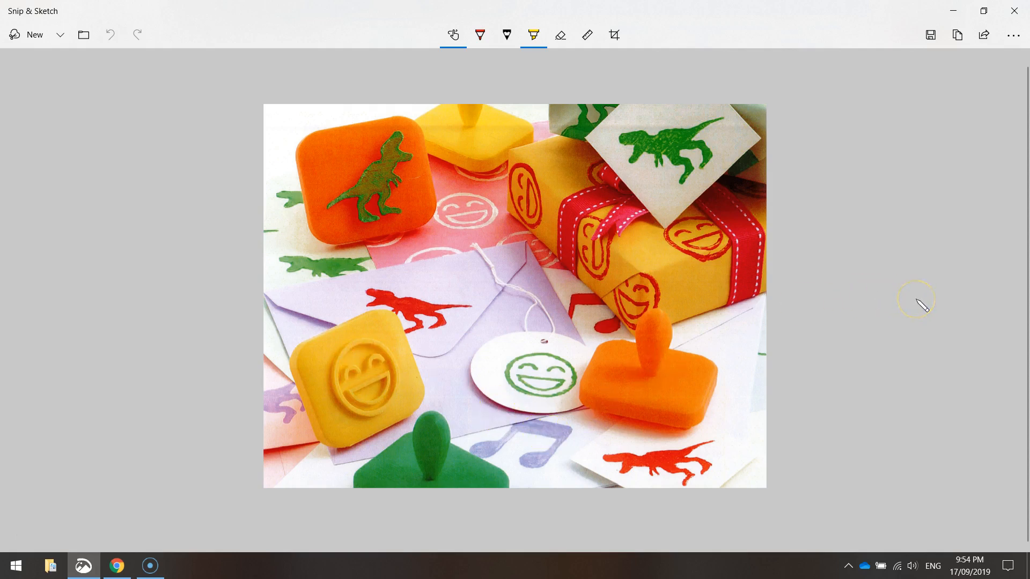
mouse_move(921, 306)
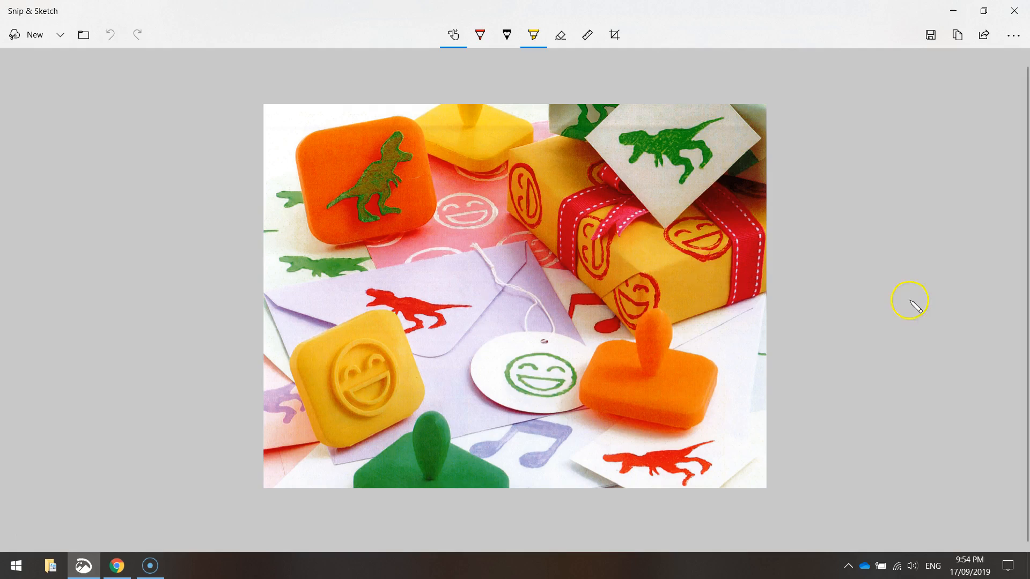
mouse_move(117, 565)
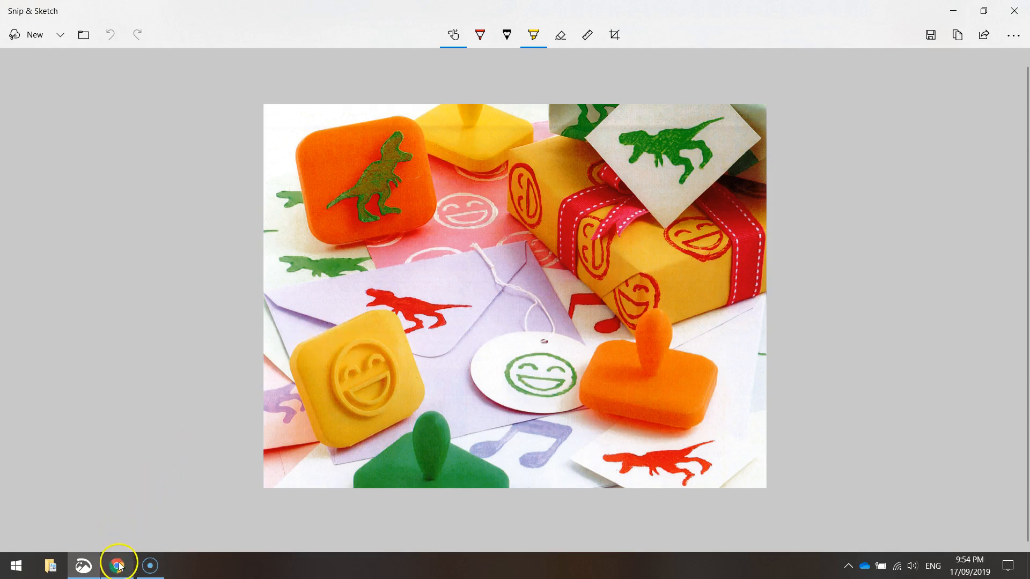
Step: Switch to Chrome and view the finished Stunning Fyyran stamp design
left_click(117, 565)
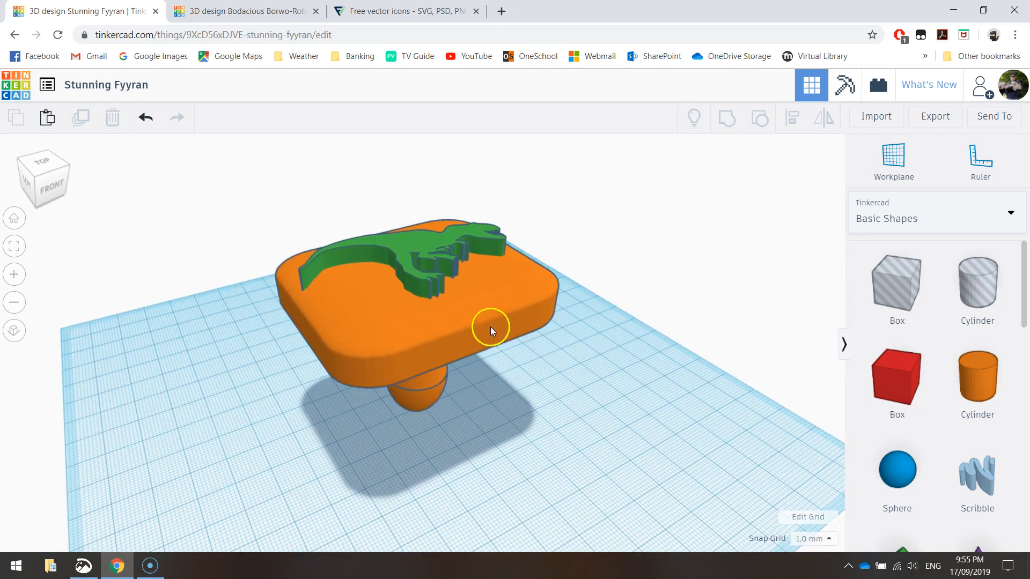
left_click(214, 35)
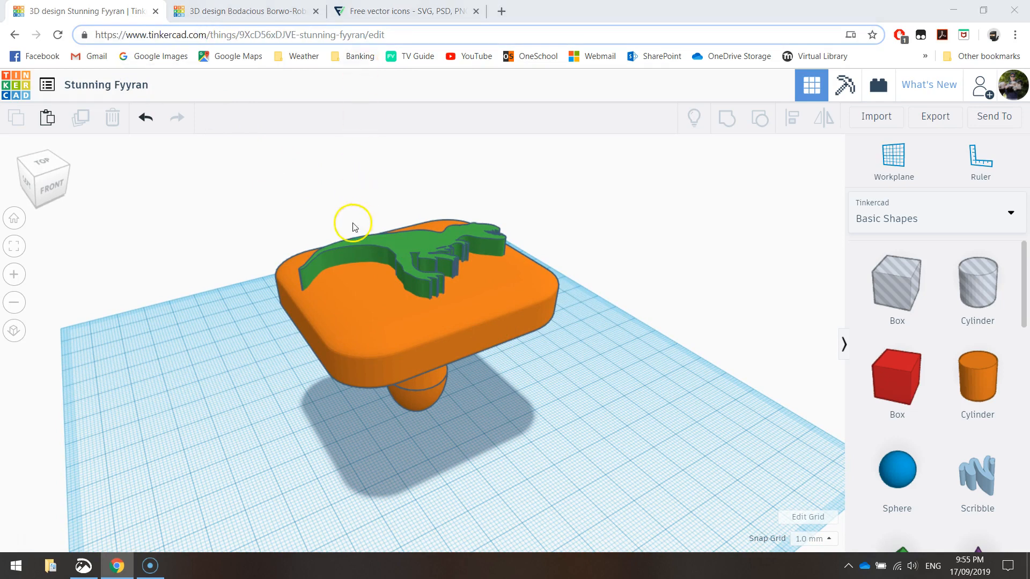
mouse_move(500, 285)
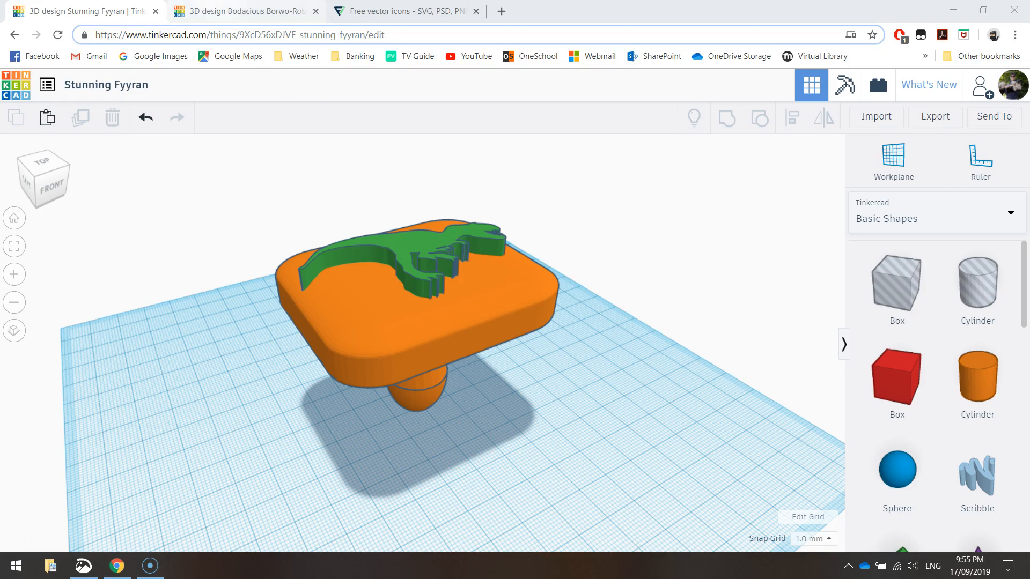
Step: Open the blank Bodacious Borwo-Robo design from the second browser tab
left_click(246, 11)
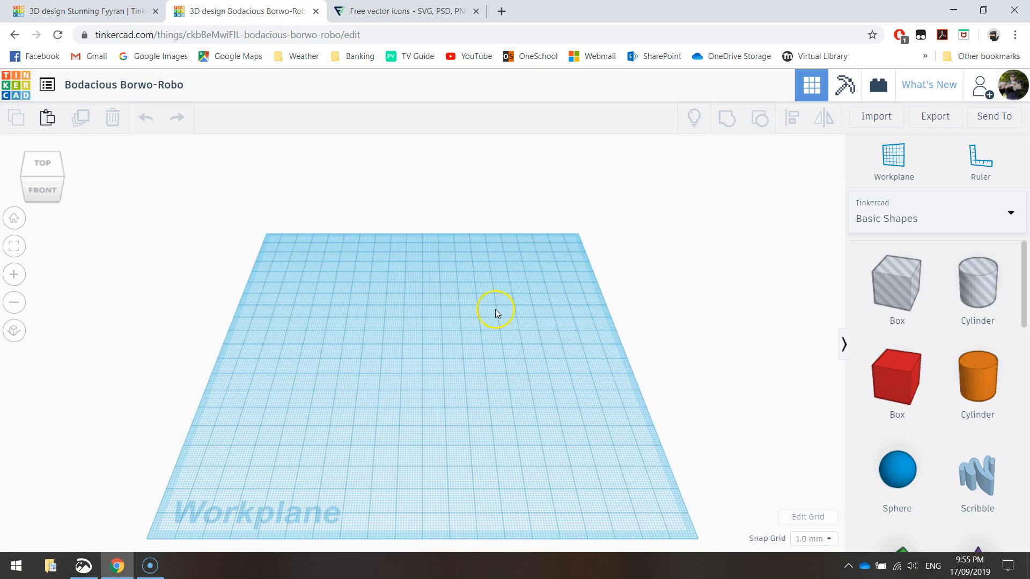
mouse_move(548, 445)
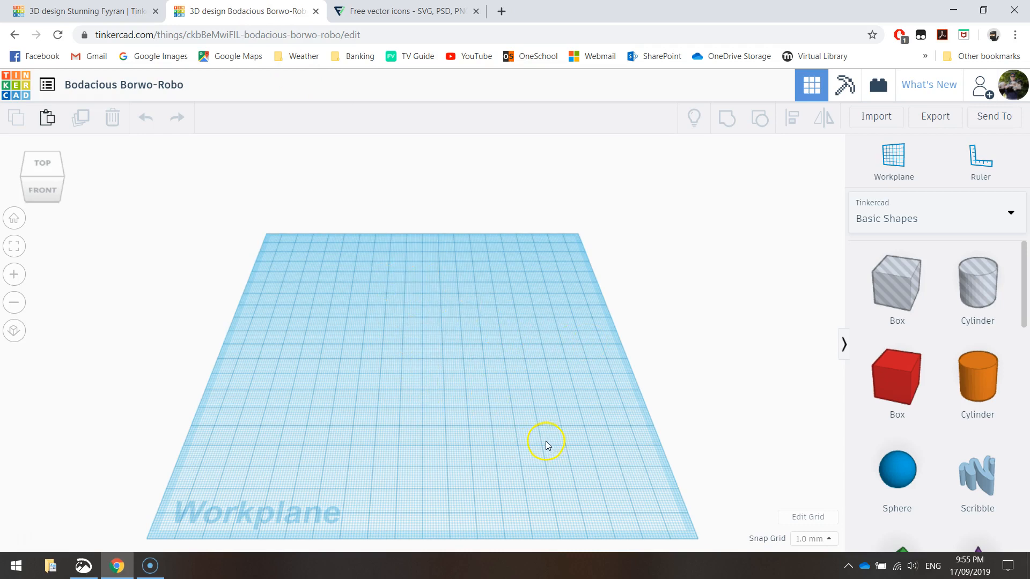
mouse_move(708, 399)
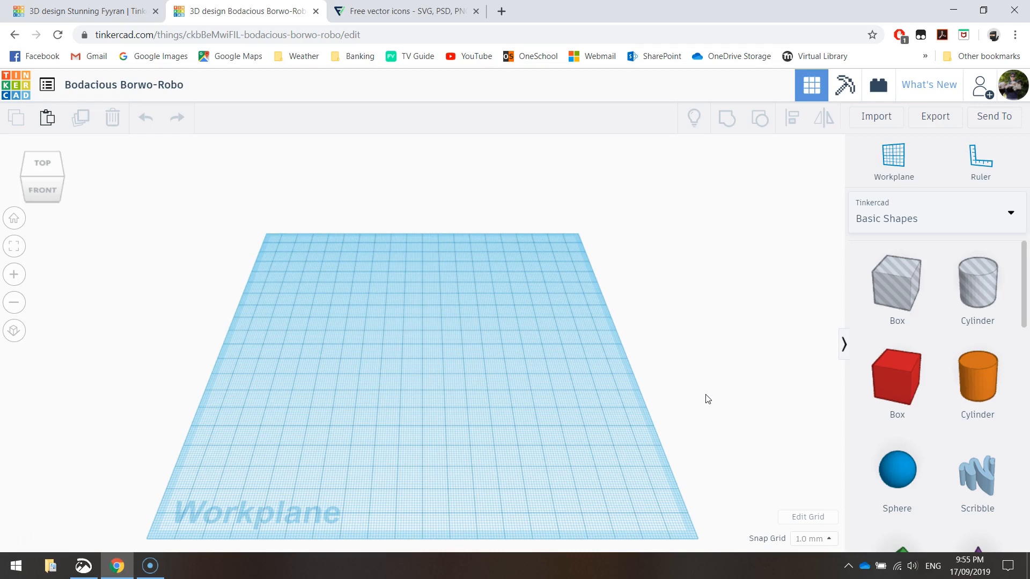
left_click(1010, 218)
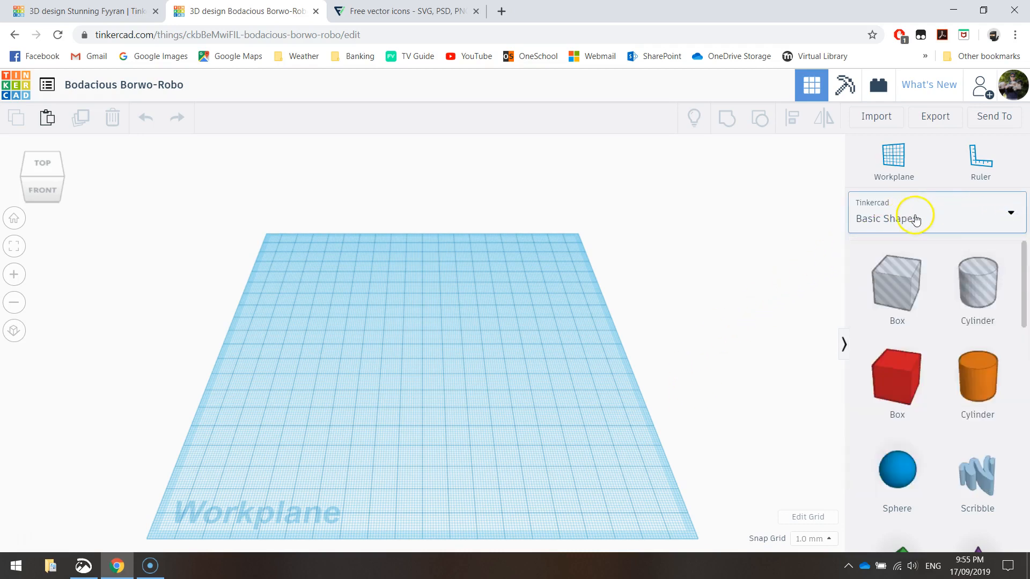
mouse_move(998, 247)
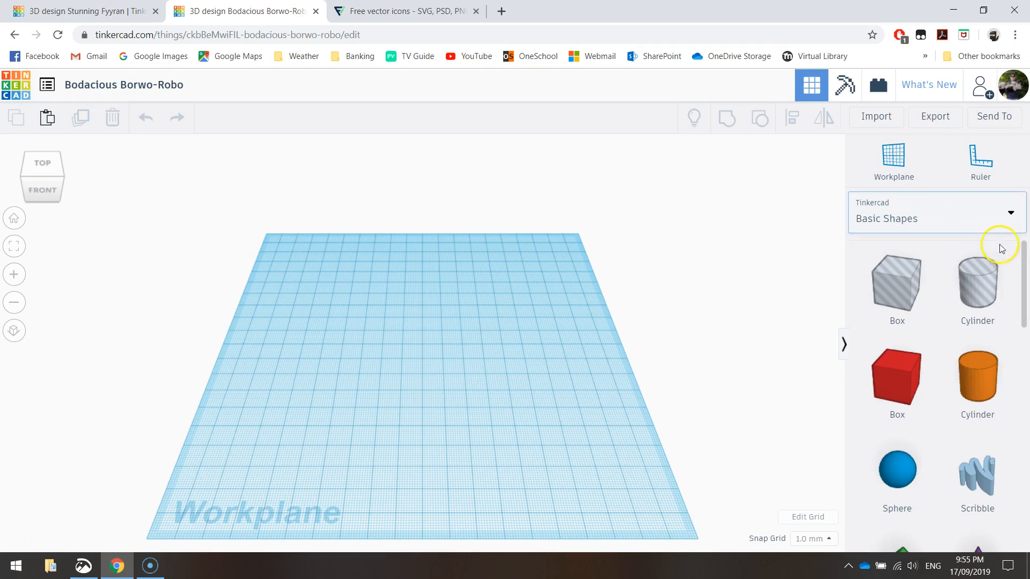
Step: Scroll the Basic Shapes panel and place a Half Sphere on the workplane
scroll("down", 3)
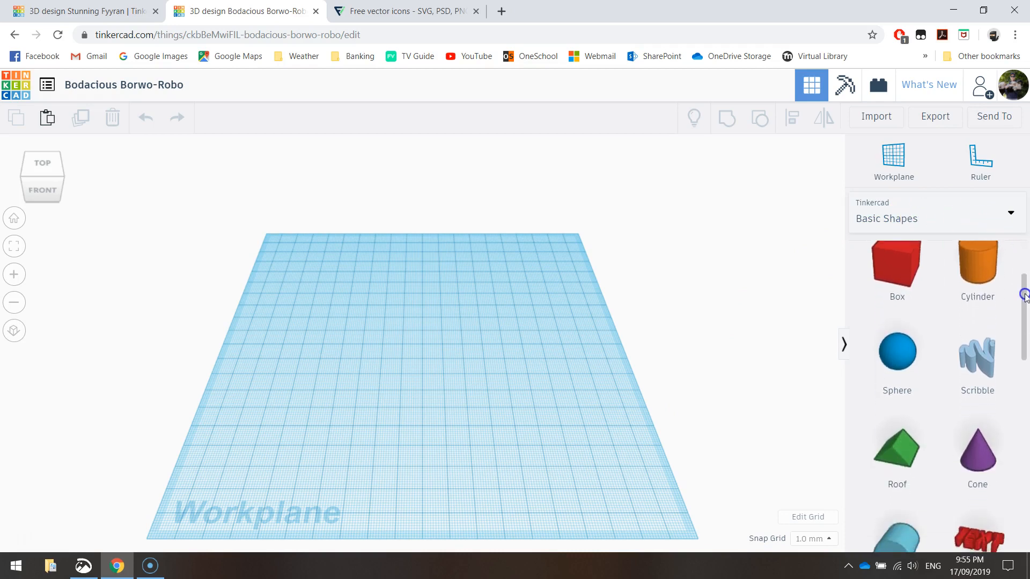
scroll("down", 3)
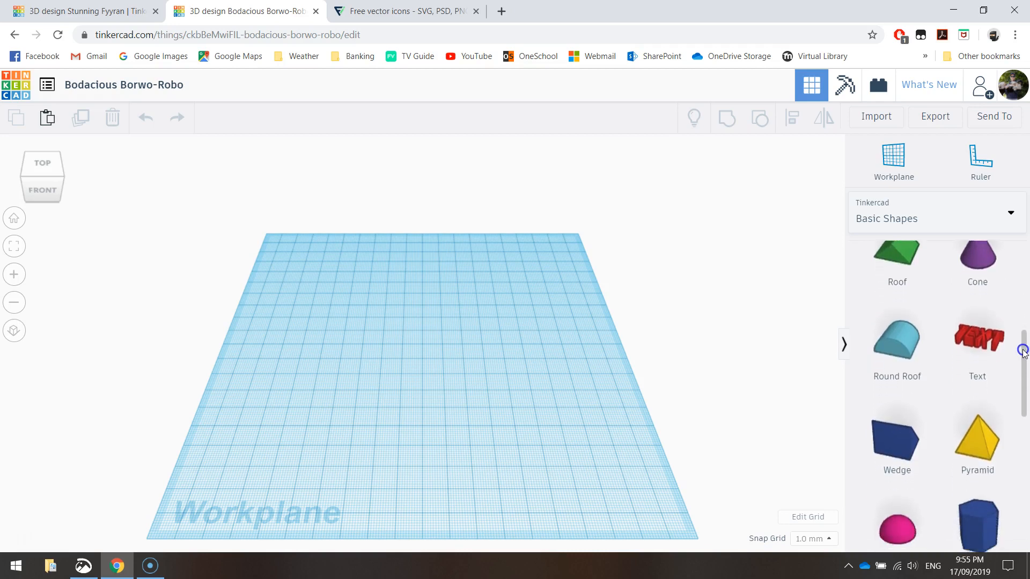
scroll("down", 3)
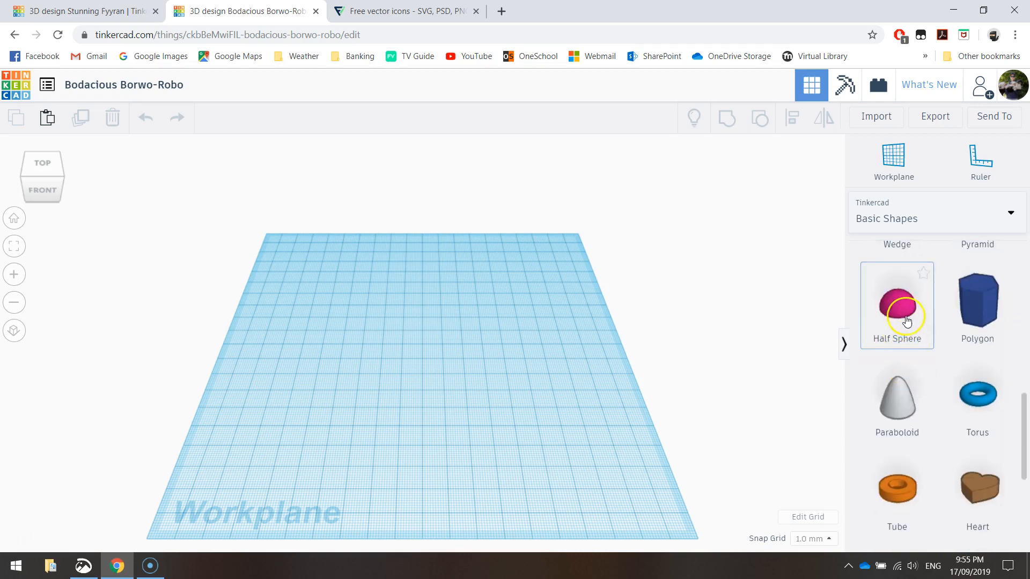
mouse_move(714, 332)
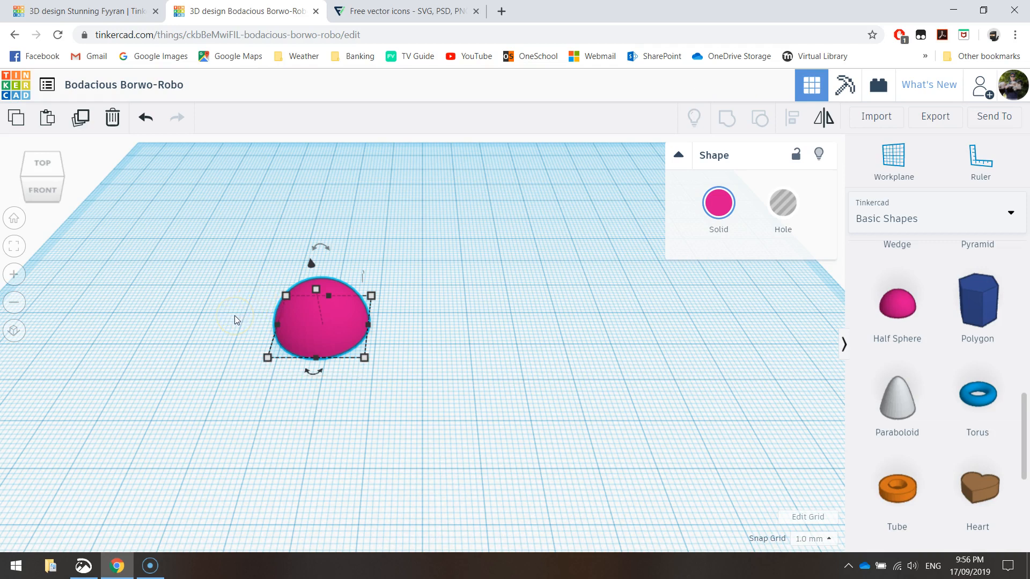
left_click(235, 318)
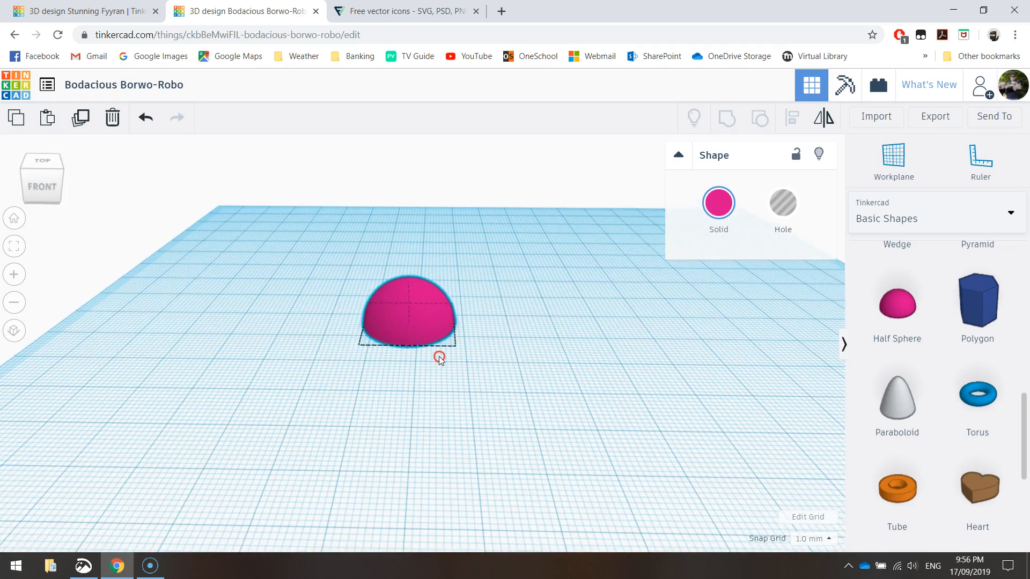
Step: Rotate the half sphere 180° into a bowl and set its height to 15
left_click(420, 321)
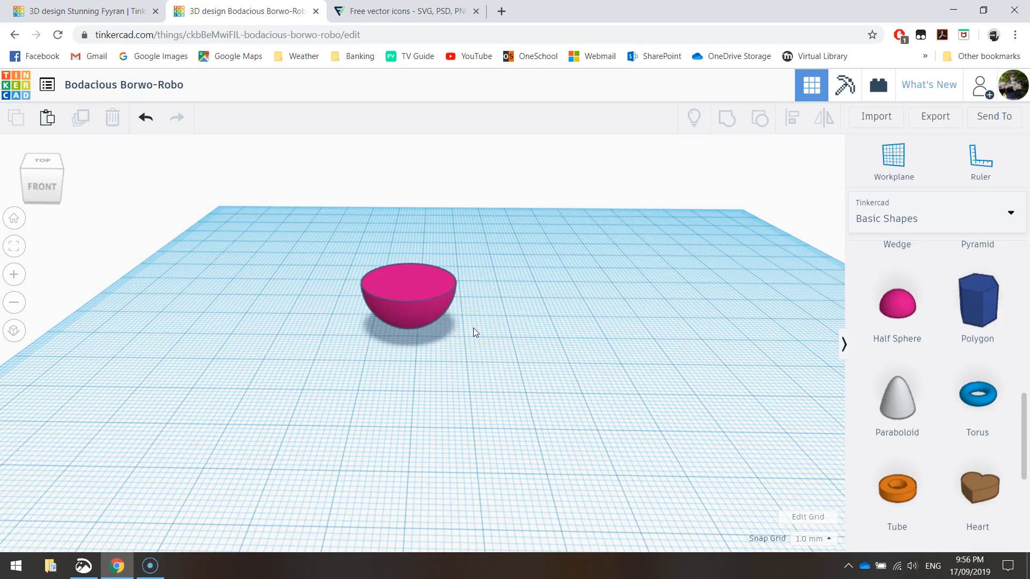
left_click(407, 296)
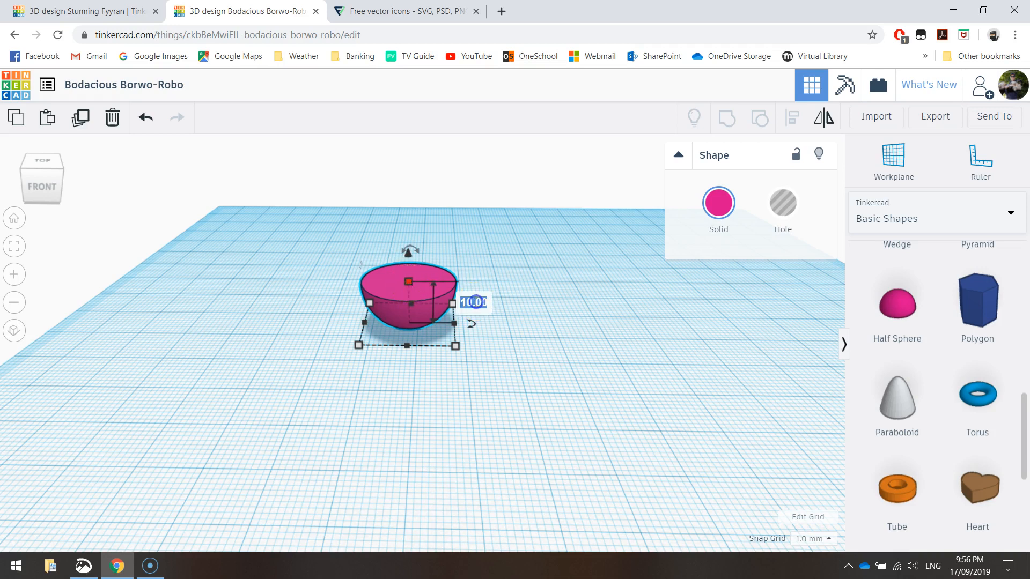
type("15")
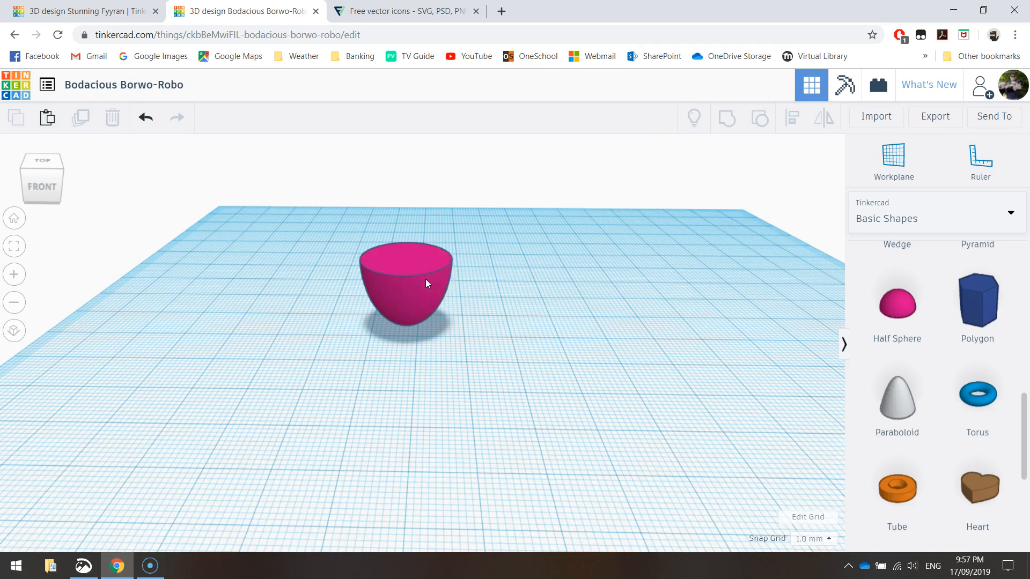
mouse_move(551, 295)
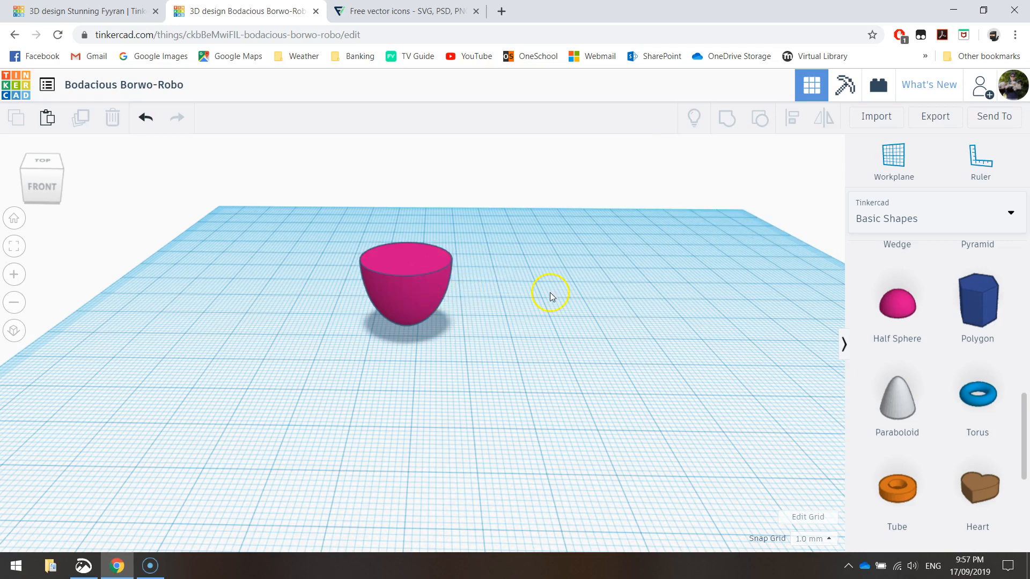
mouse_move(895, 399)
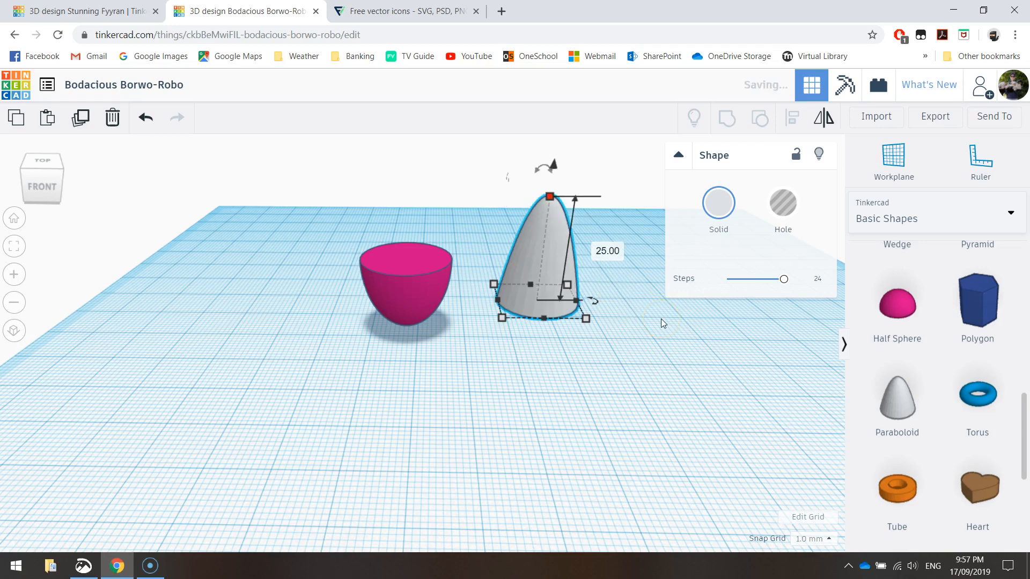
mouse_move(580, 196)
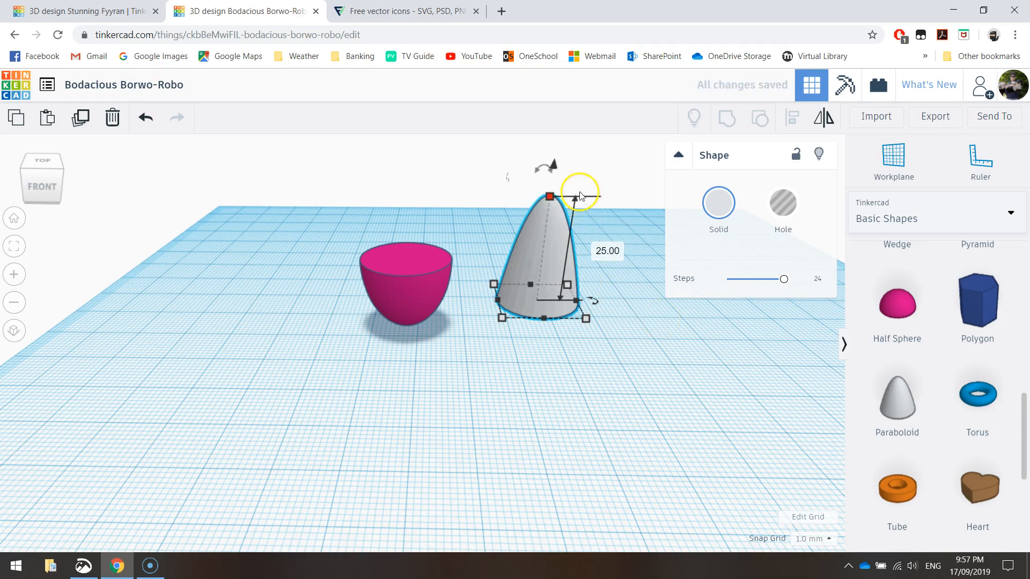
mouse_move(552, 164)
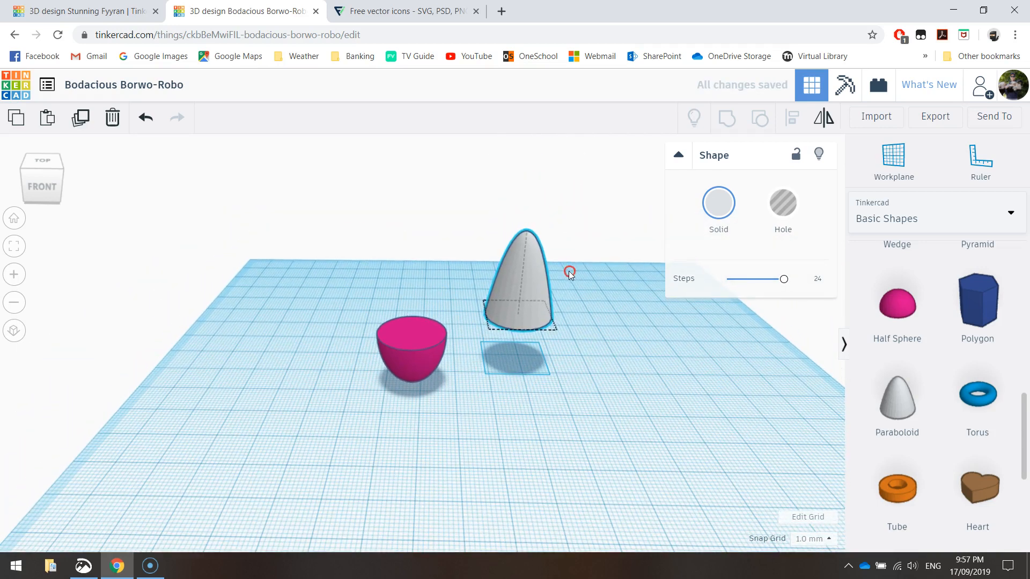
Step: Select the paraboloid and half sphere from above and align them centred
left_click(532, 286)
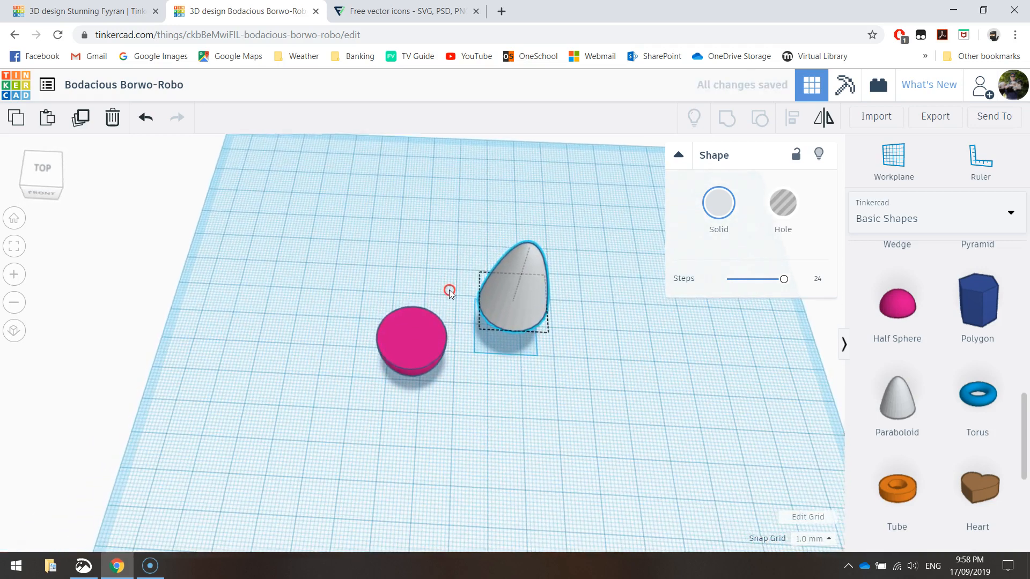
left_click(516, 292)
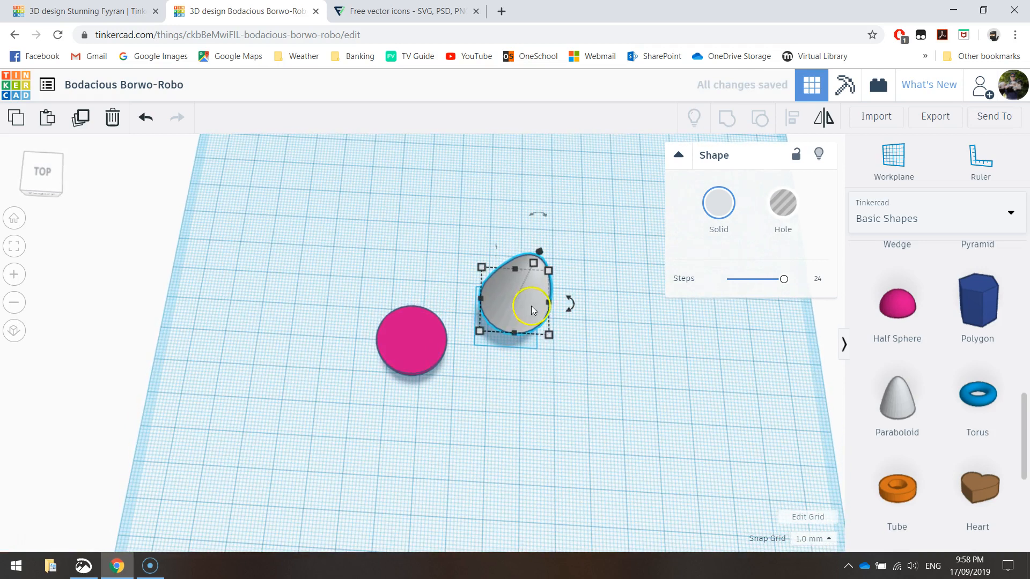
mouse_move(380, 242)
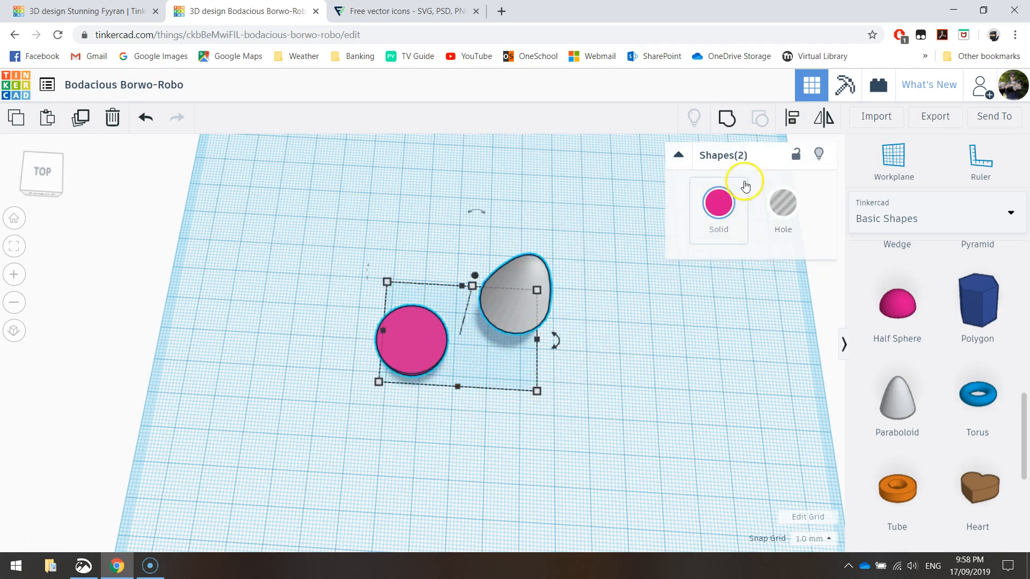
left_click(792, 118)
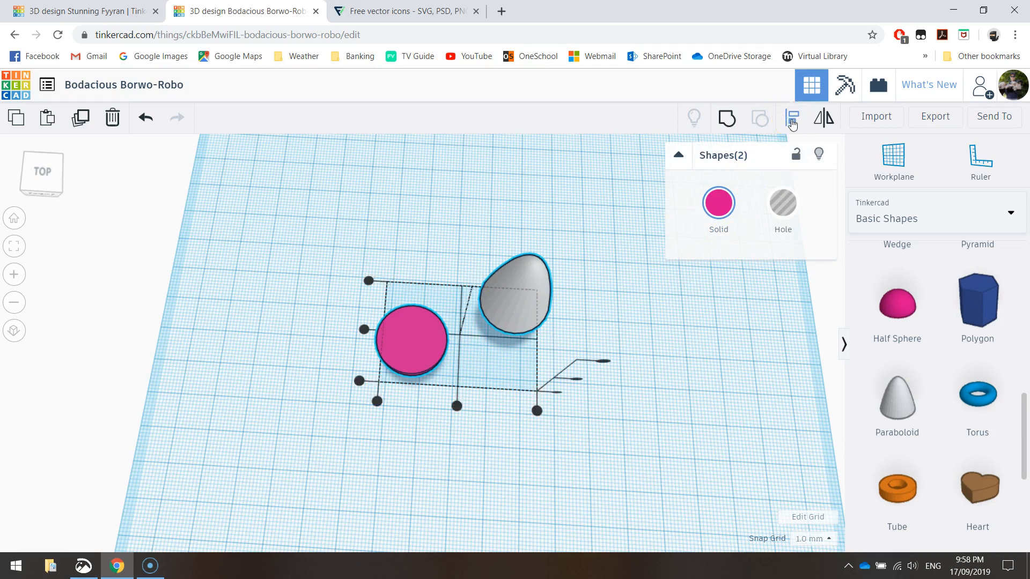
left_click(792, 118)
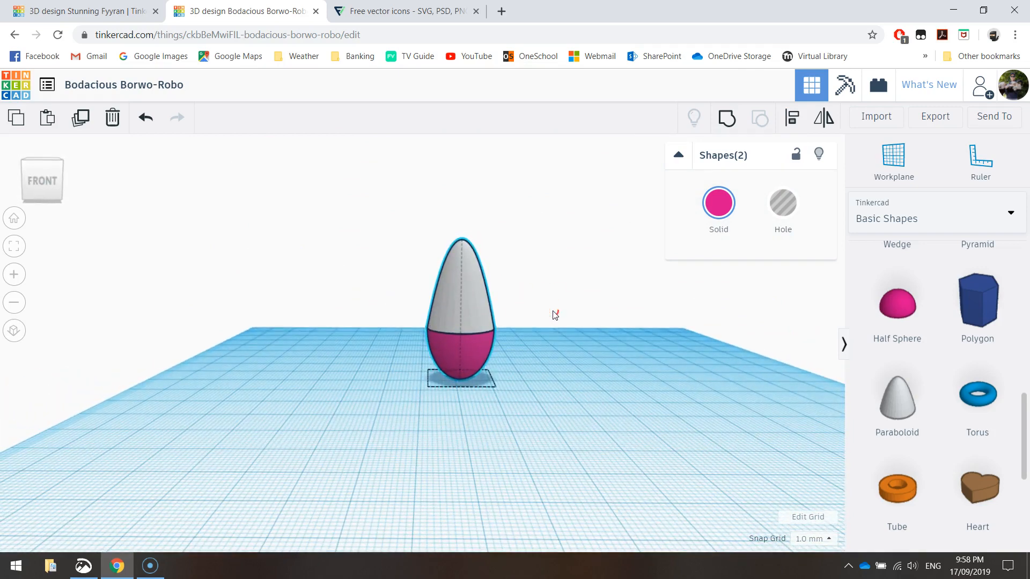
Step: Finish centring the two handle pieces and colour them solid orange
left_click(792, 118)
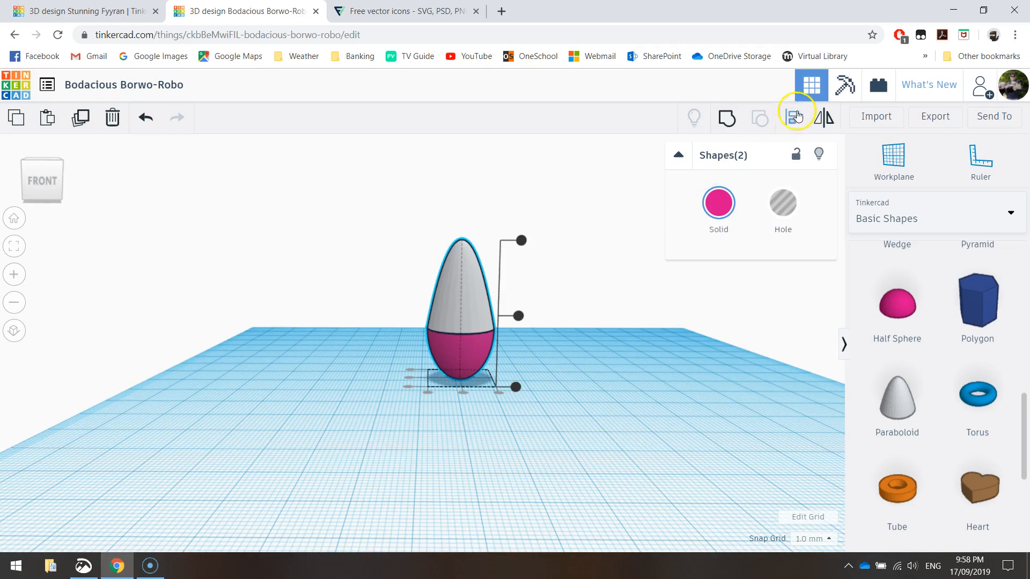
left_click(793, 118)
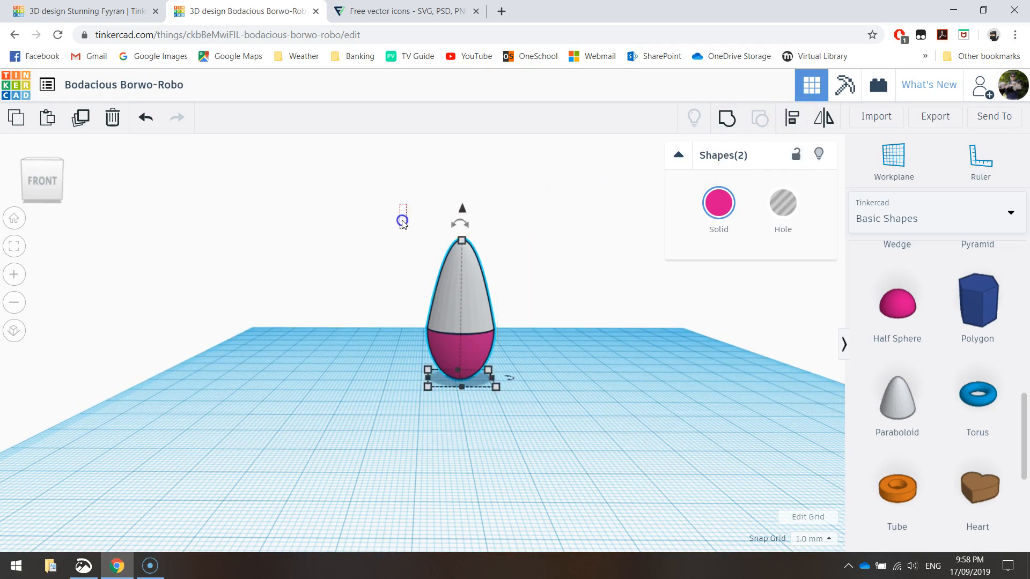
mouse_move(545, 425)
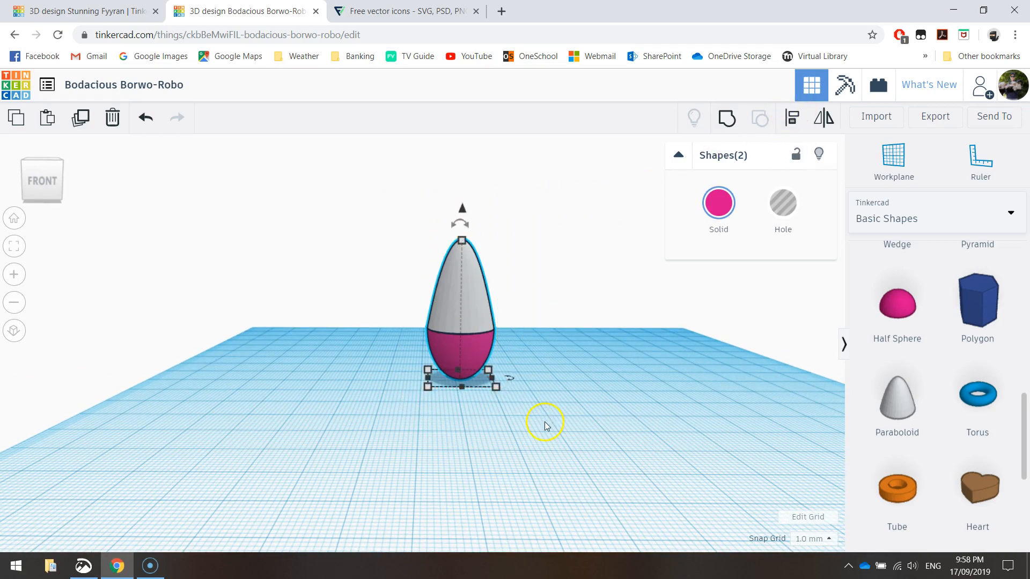
mouse_move(499, 157)
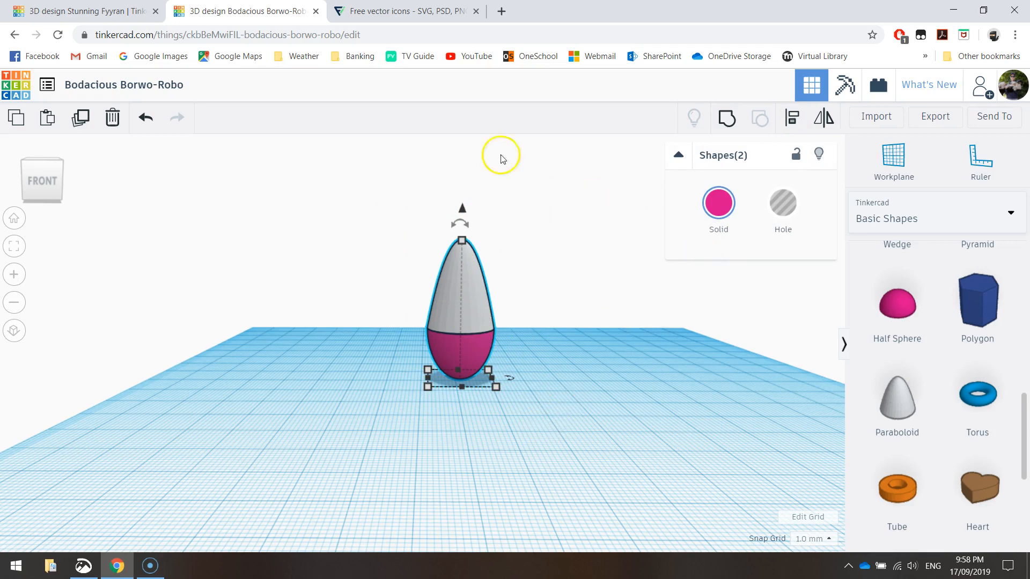
mouse_move(404, 200)
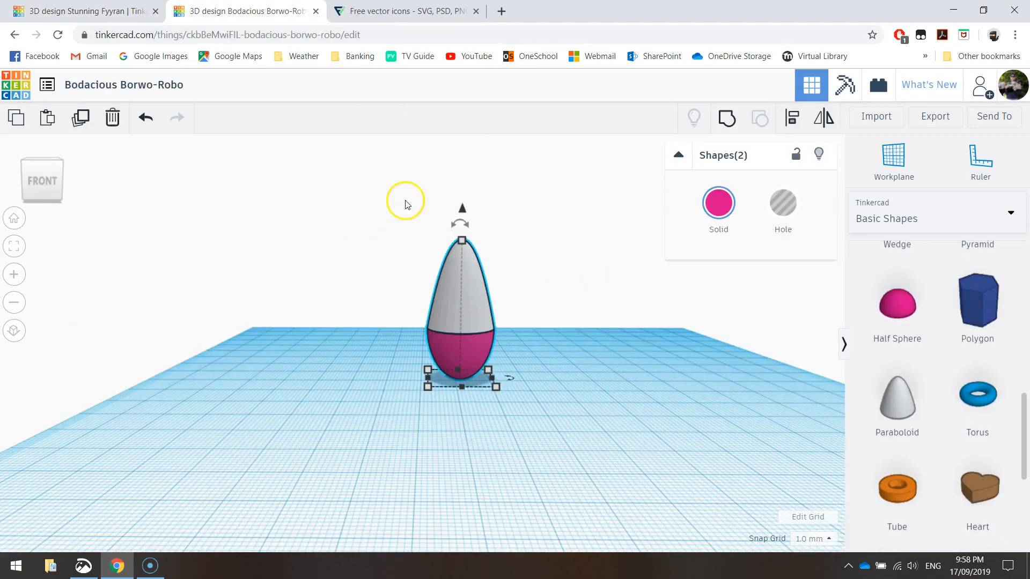
left_click(718, 202)
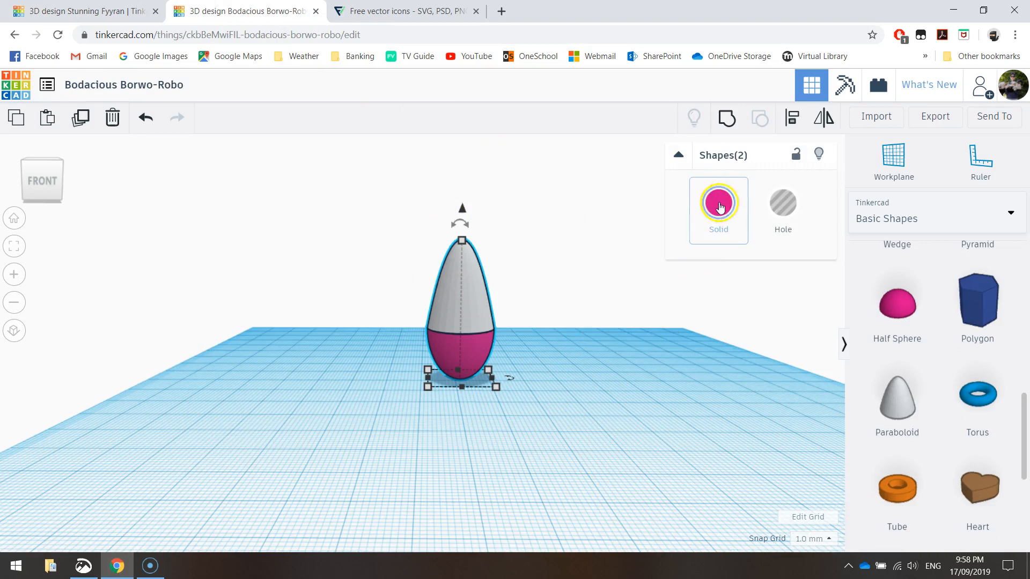
left_click(717, 202)
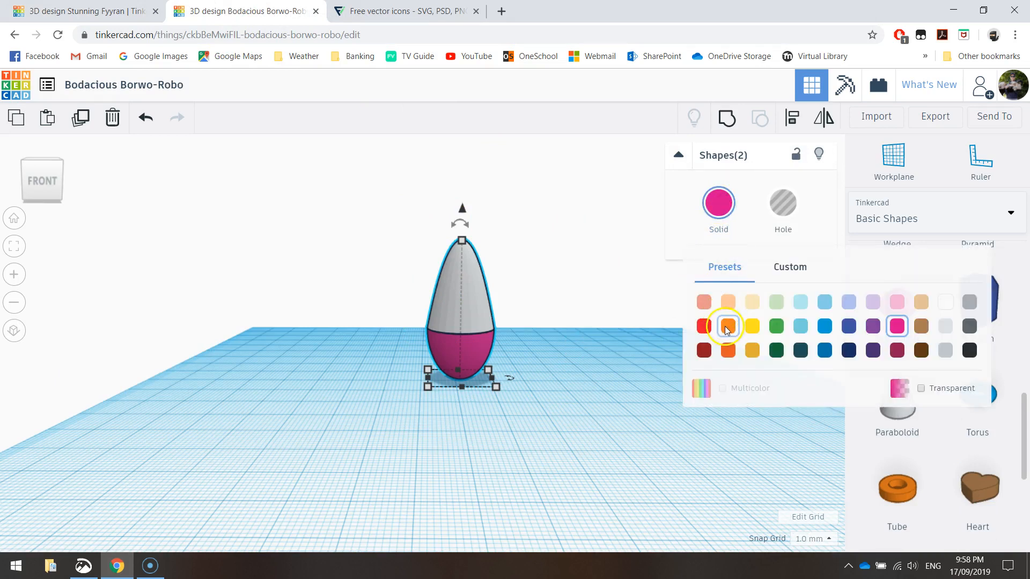
left_click(728, 326)
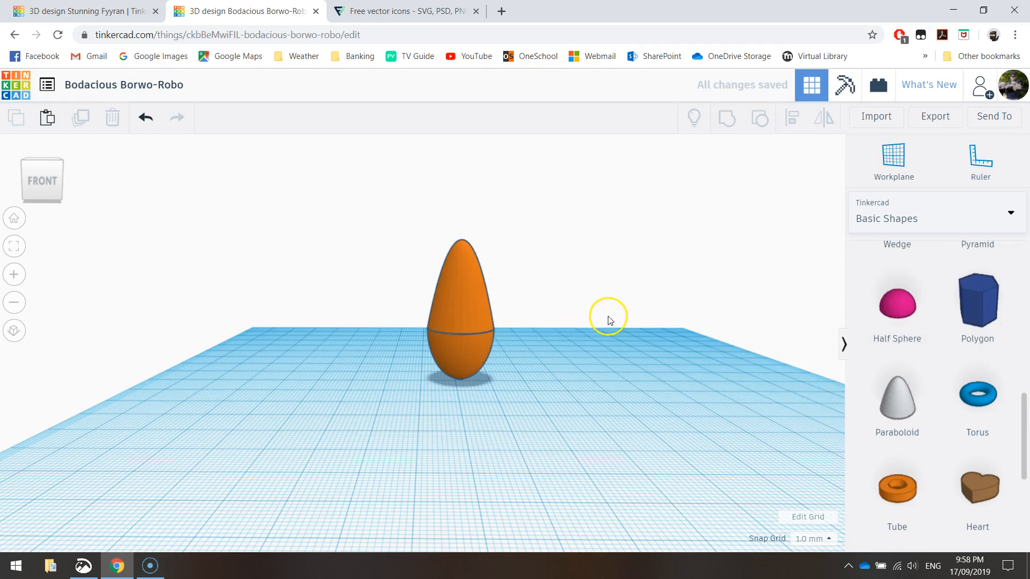
mouse_move(606, 355)
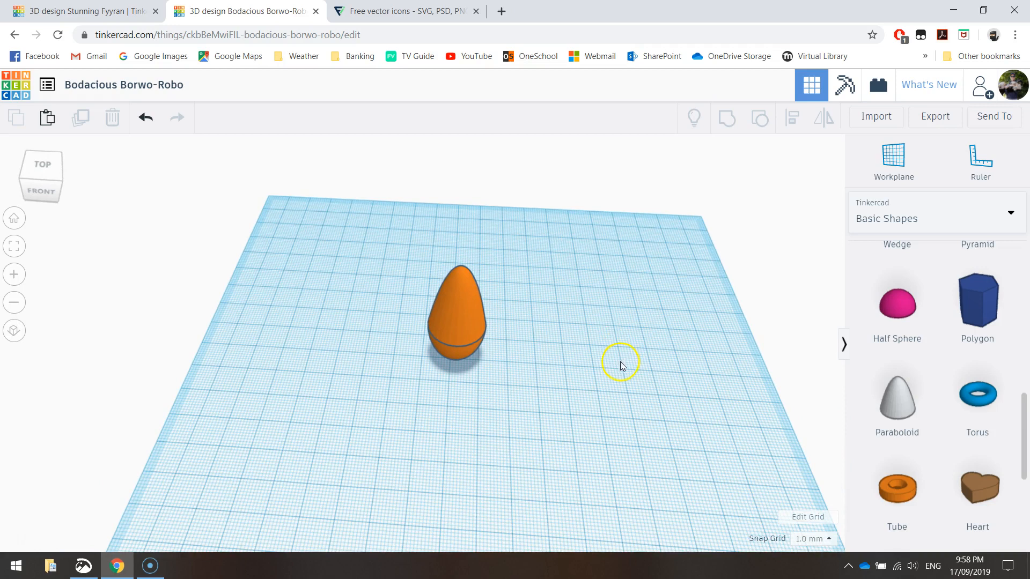
scroll("up", 3)
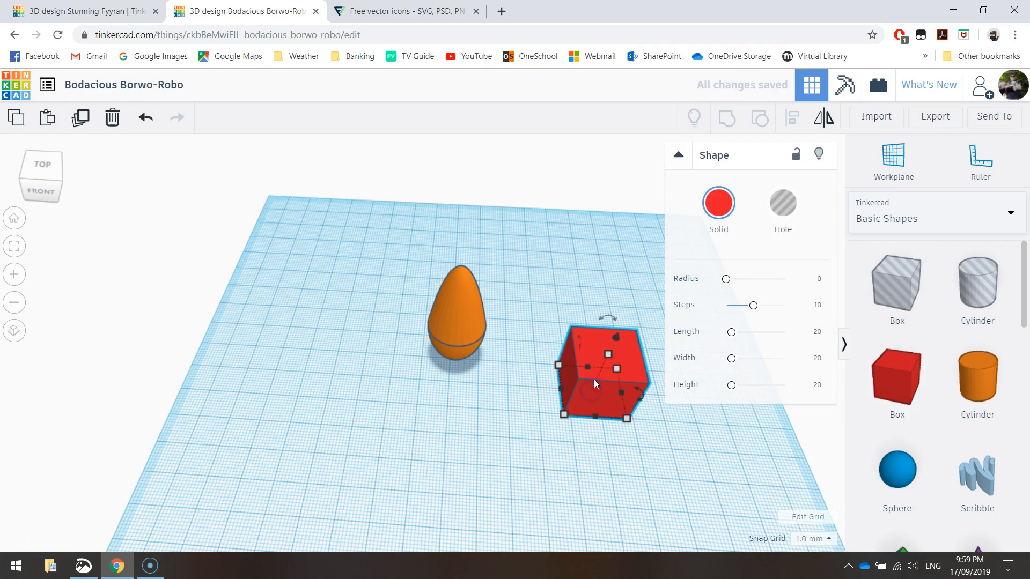
mouse_move(596, 387)
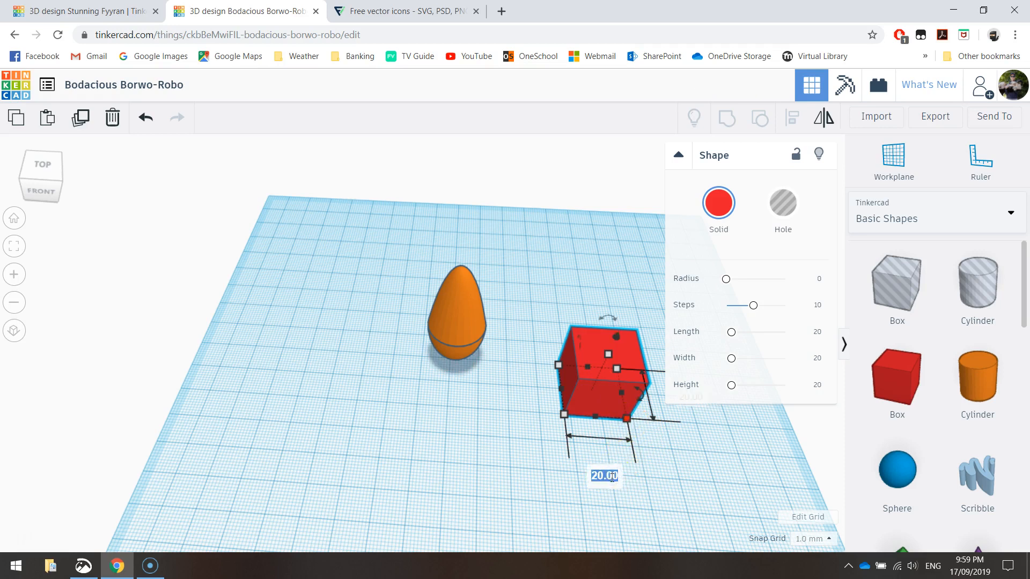
Step: Set the red box length to 65
type("65")
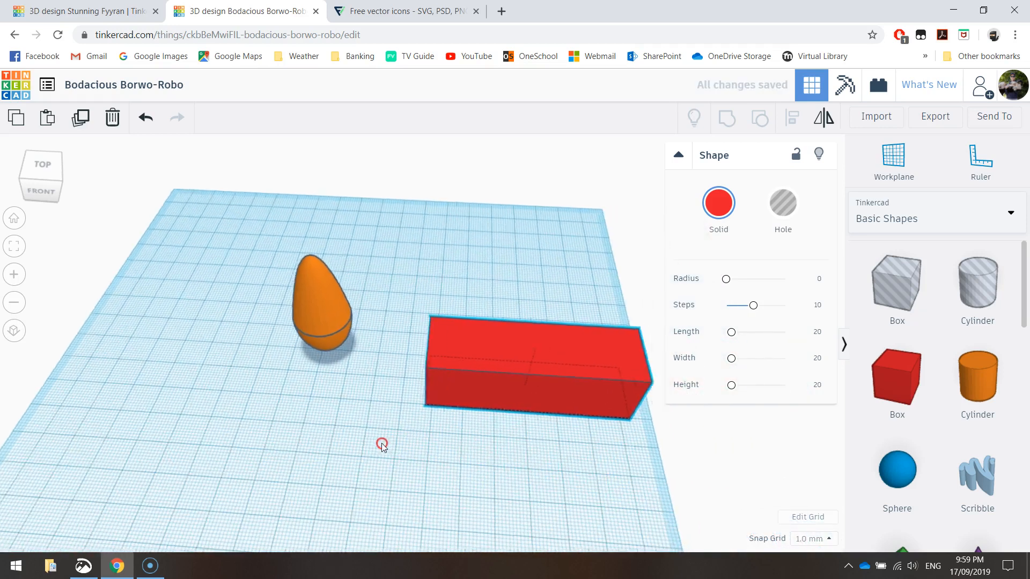
left_click(536, 368)
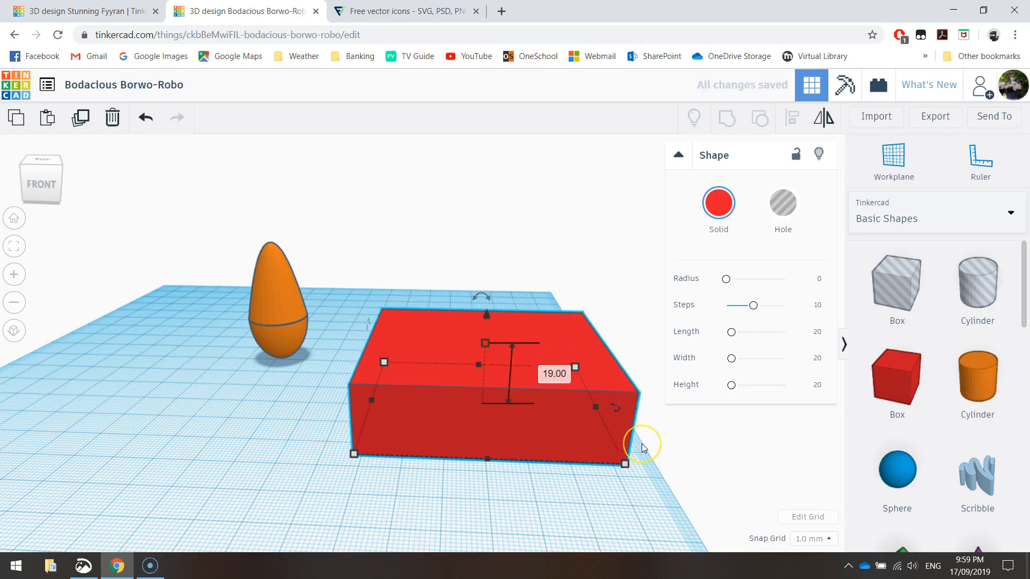
mouse_move(552, 409)
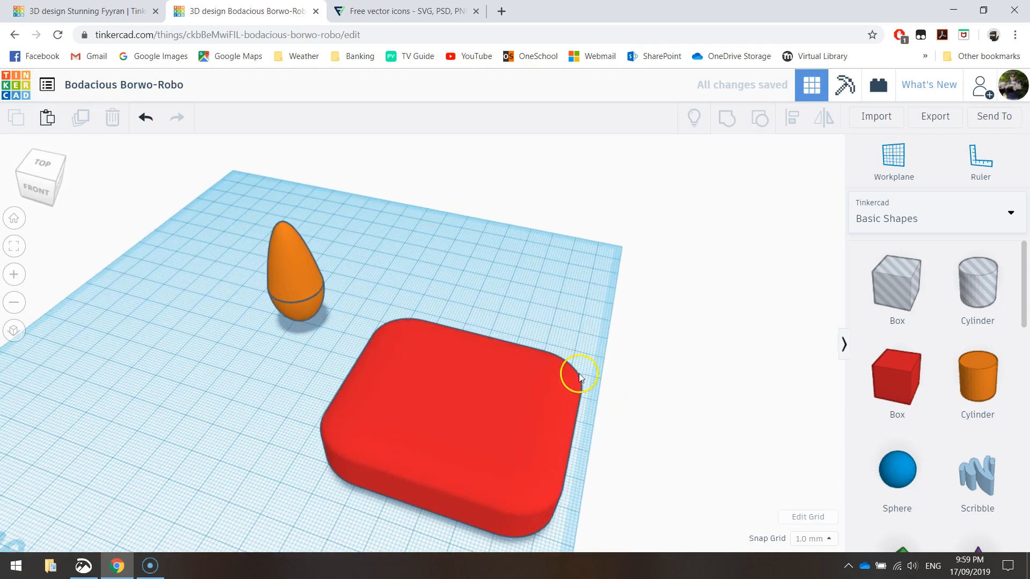
mouse_move(293, 433)
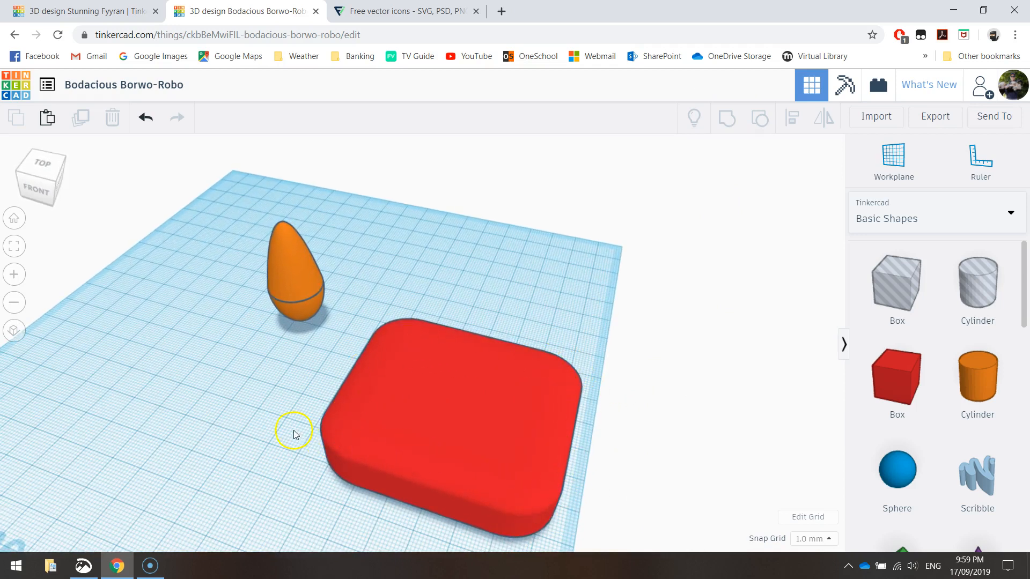
mouse_move(252, 434)
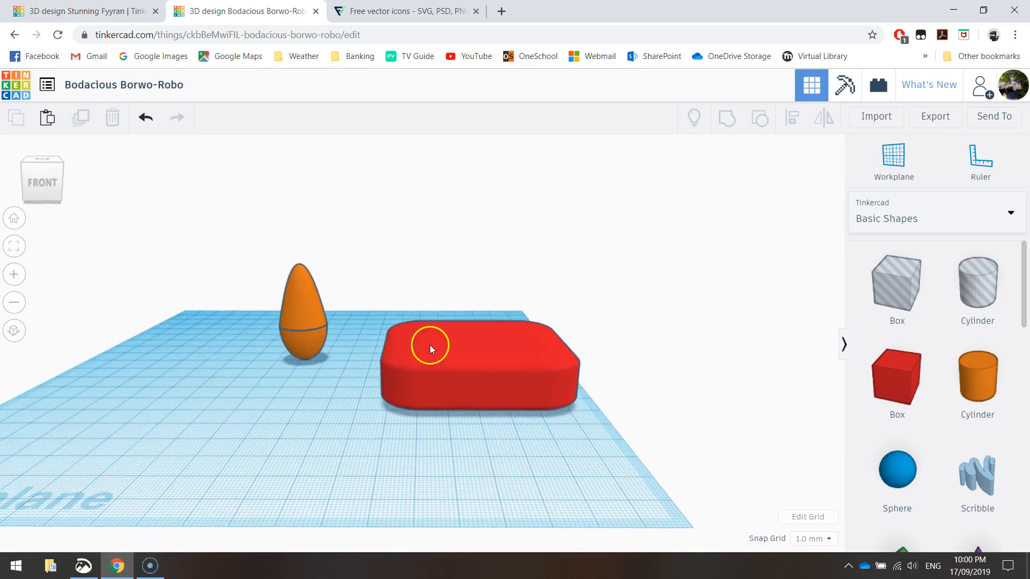
Step: Select the rounded red slab and centre it over the handle with Align
left_click(431, 348)
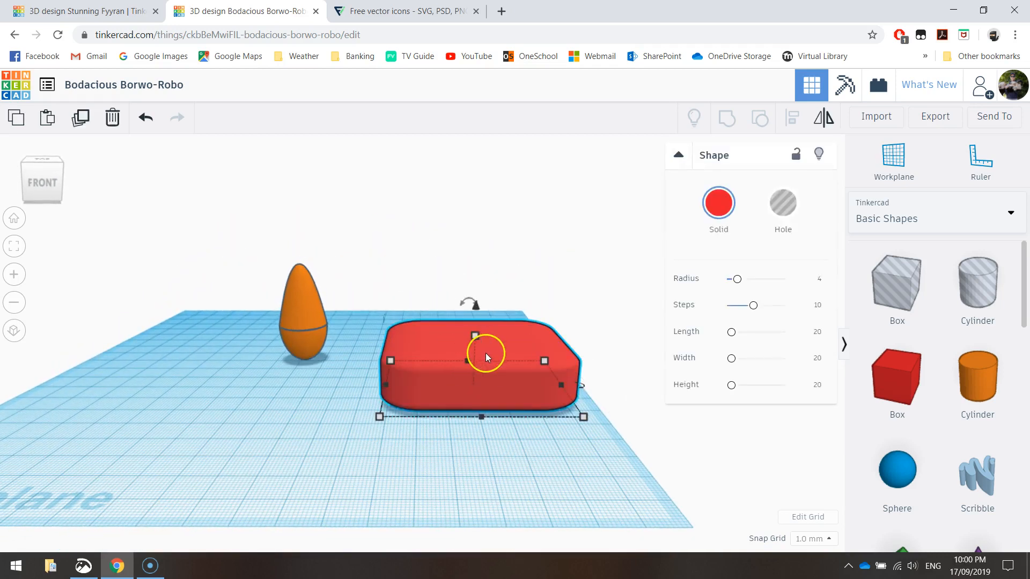
mouse_move(474, 305)
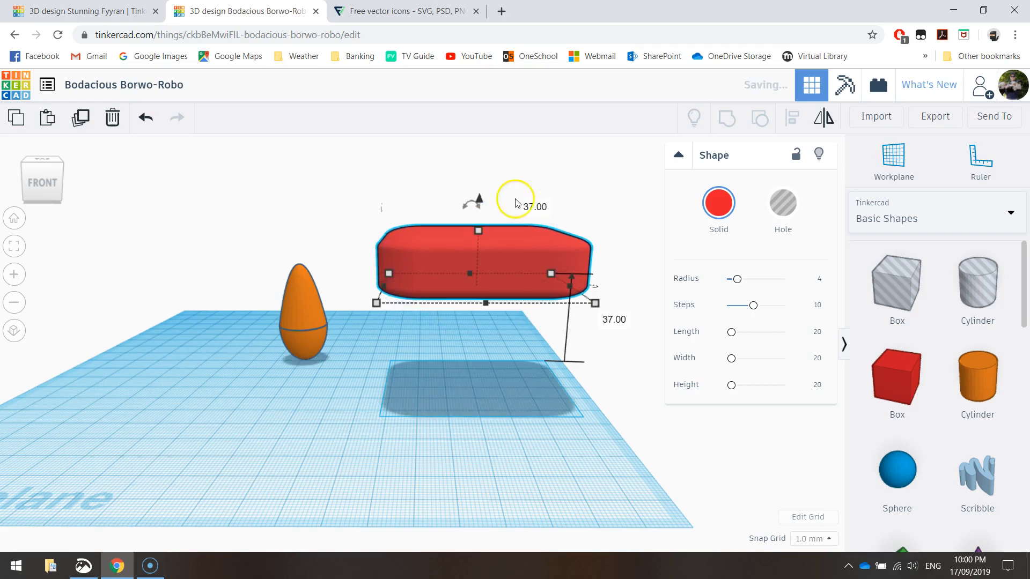
mouse_move(479, 200)
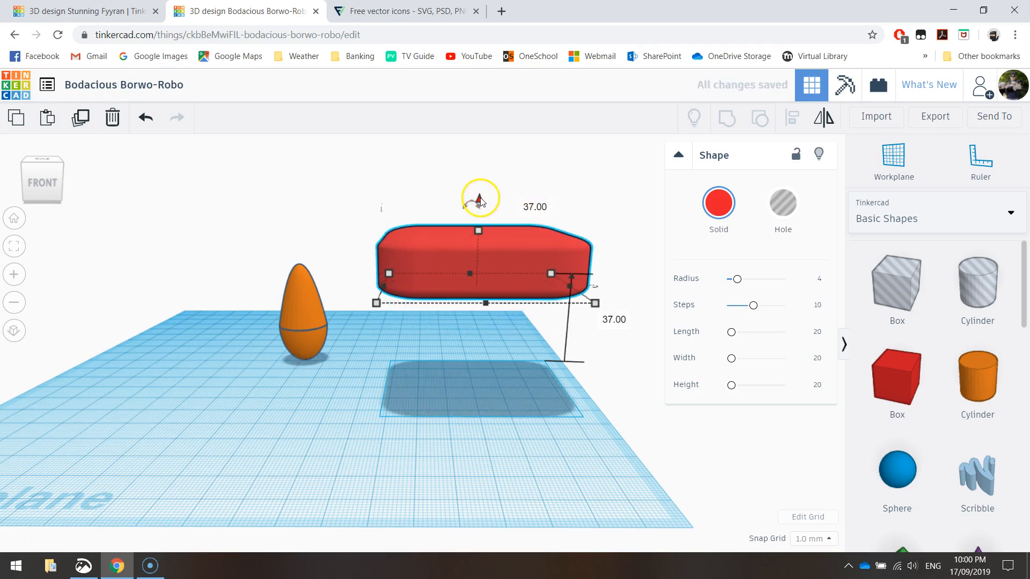
mouse_move(434, 266)
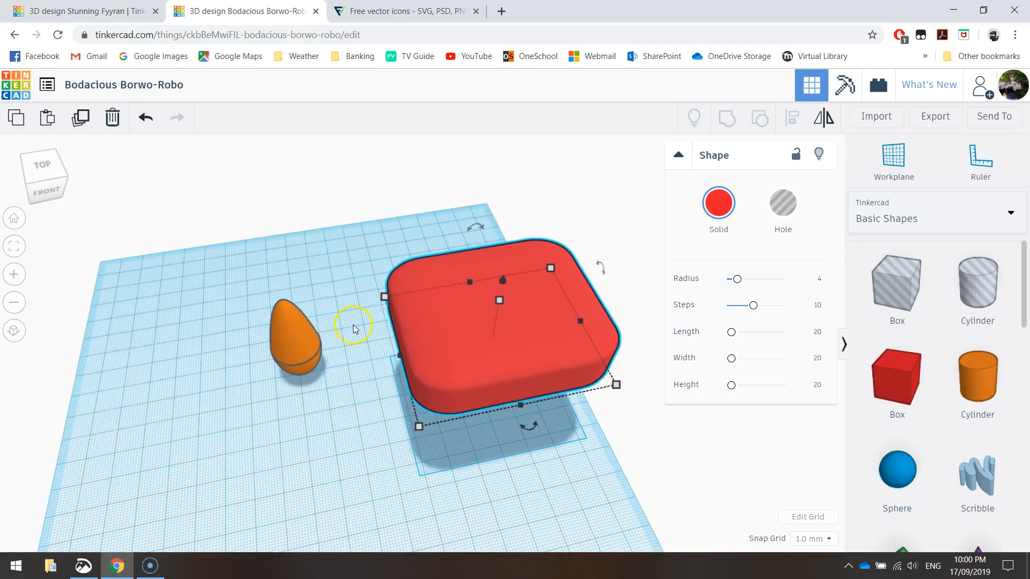
mouse_move(242, 268)
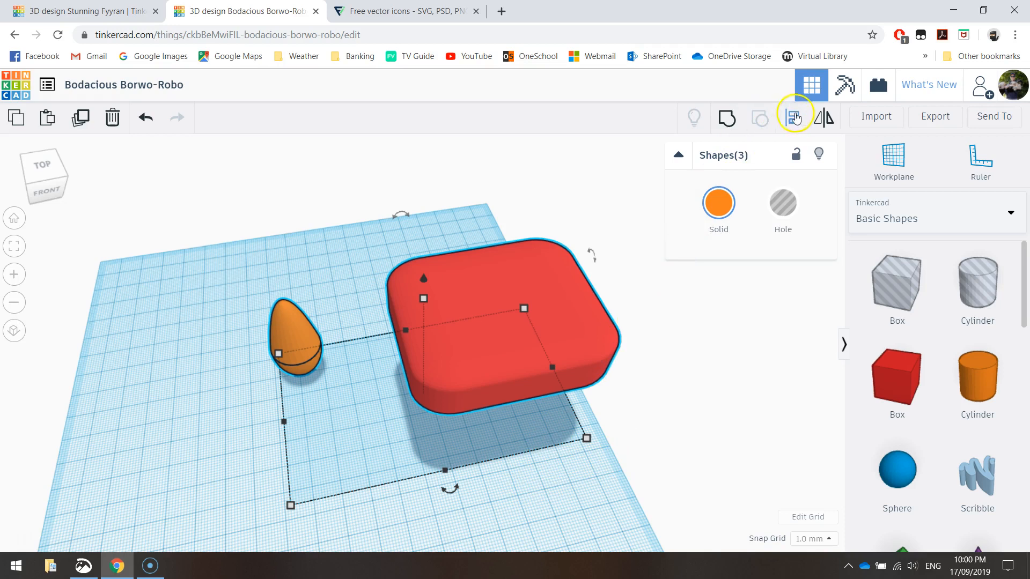
left_click(794, 117)
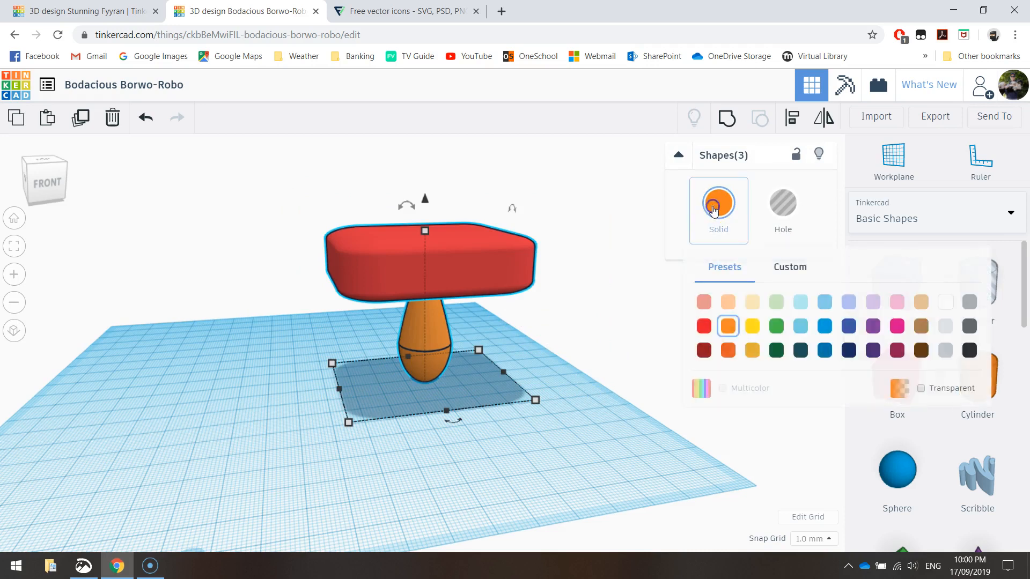
Step: Colour the slab and handle orange, group them, and switch to Flaticon
left_click(727, 326)
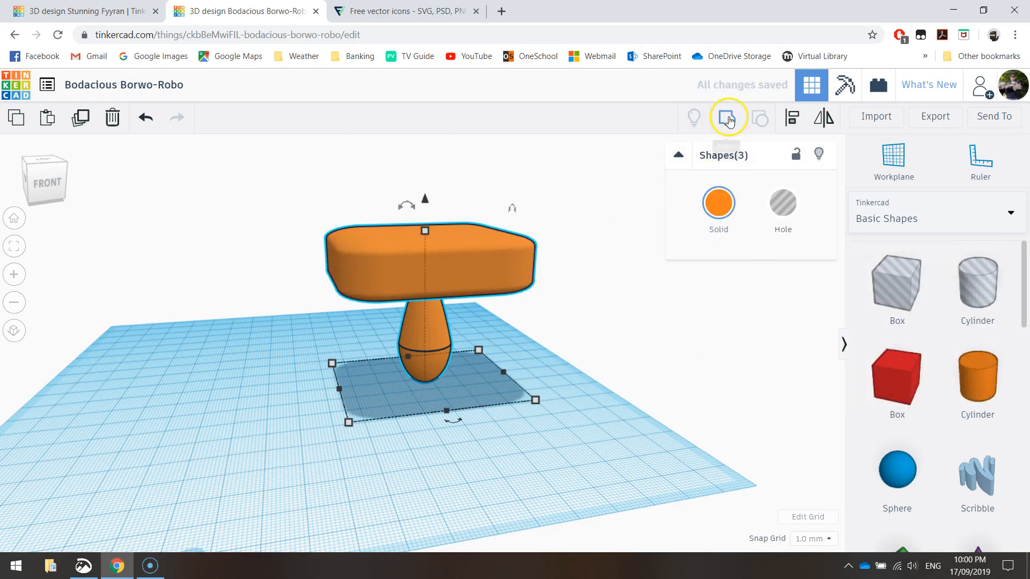
mouse_move(728, 118)
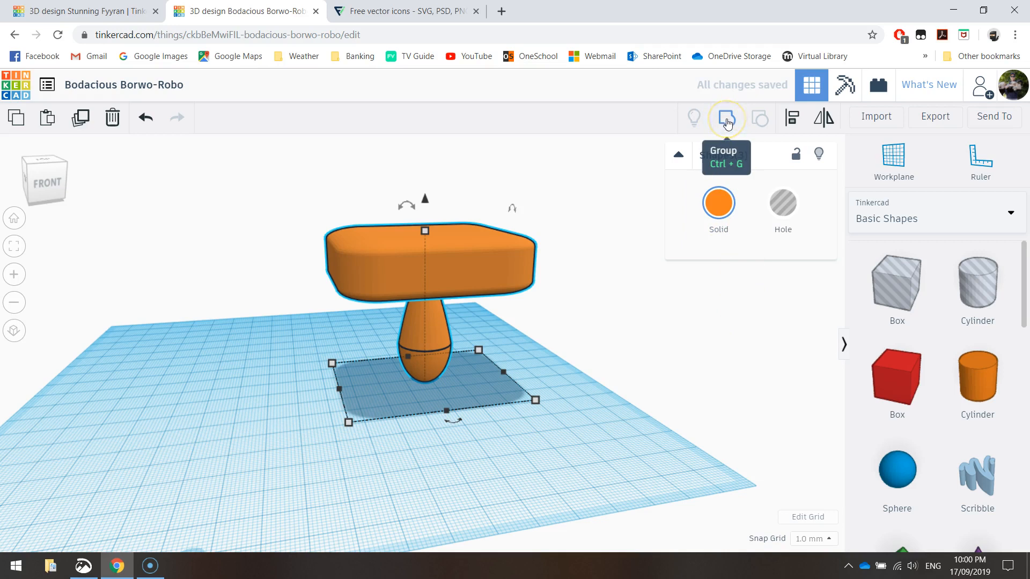
left_click(726, 119)
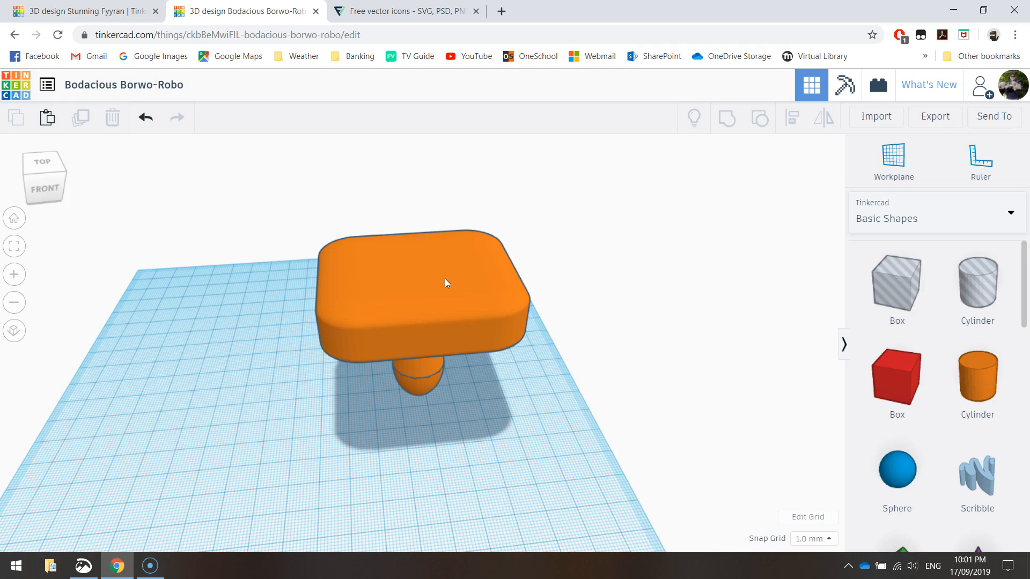
mouse_move(444, 282)
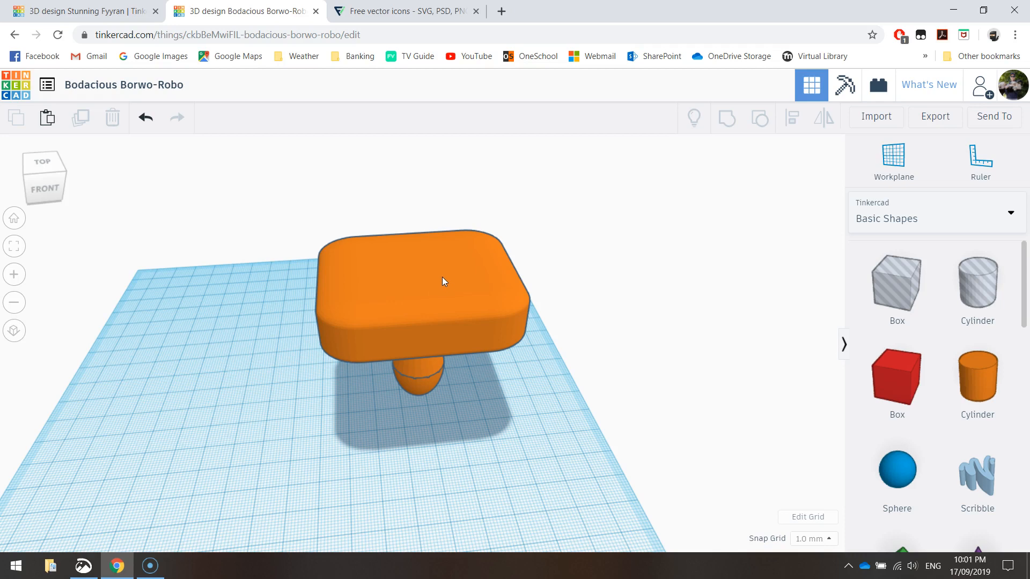
mouse_move(392, 284)
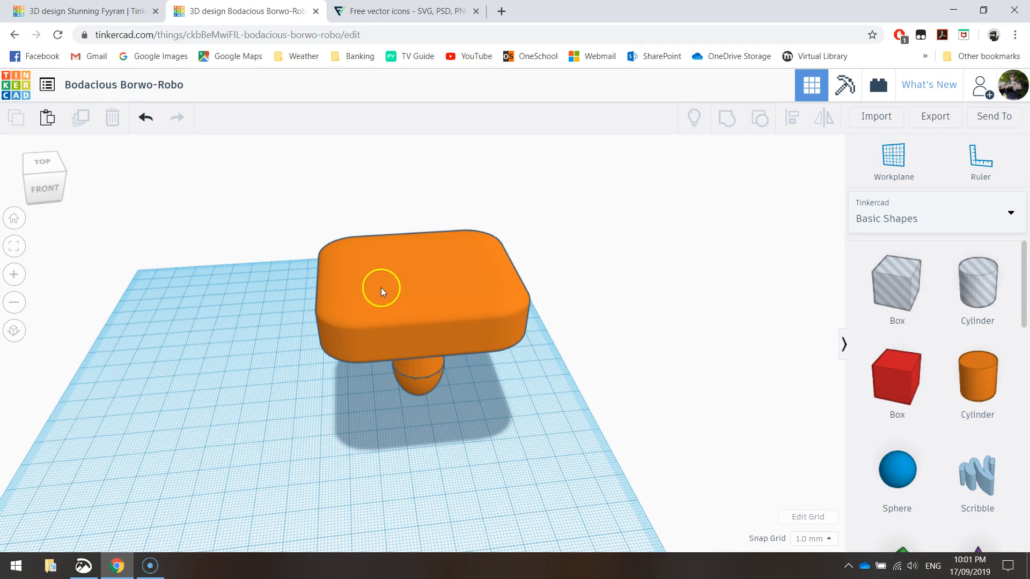
left_click(405, 11)
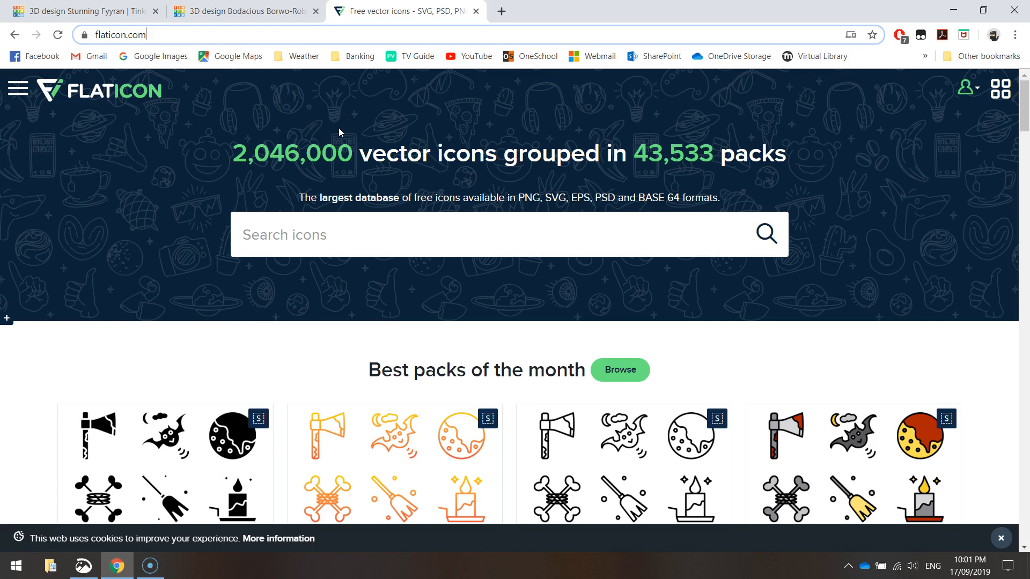
mouse_move(130, 105)
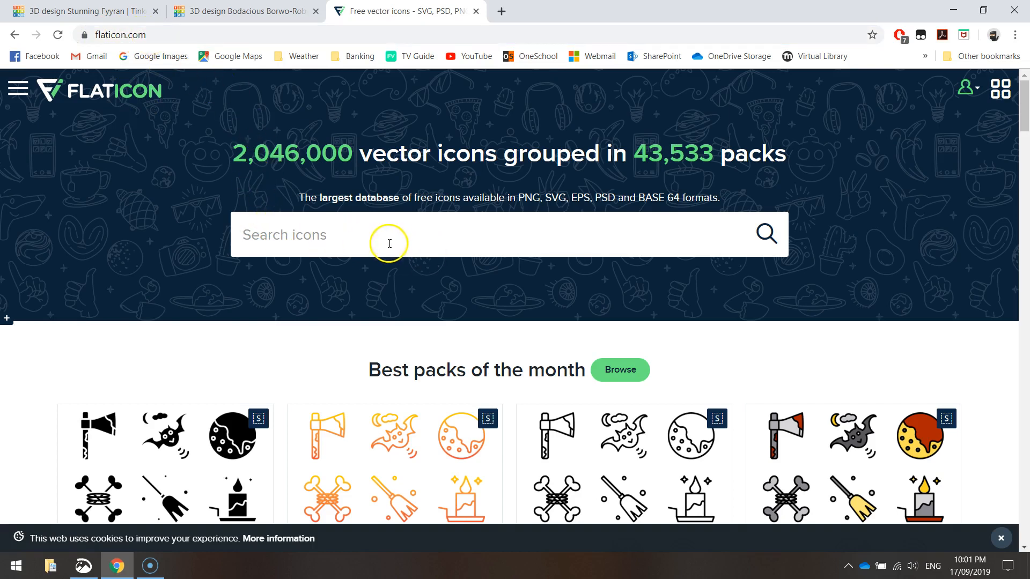
mouse_move(454, 237)
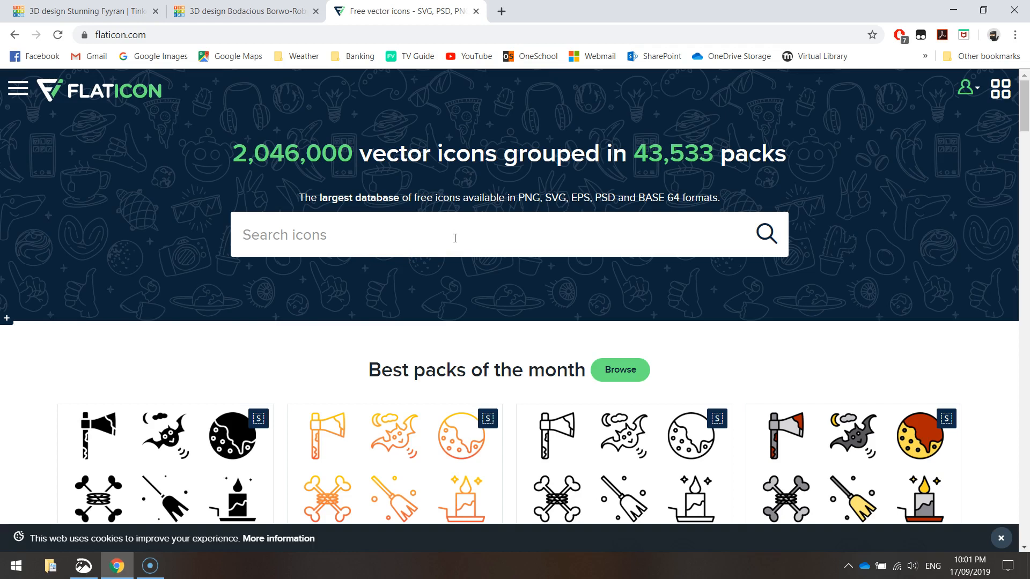
Step: Search Flaticon for 'dinosaur' and scroll through the icon results
type("dinosaur")
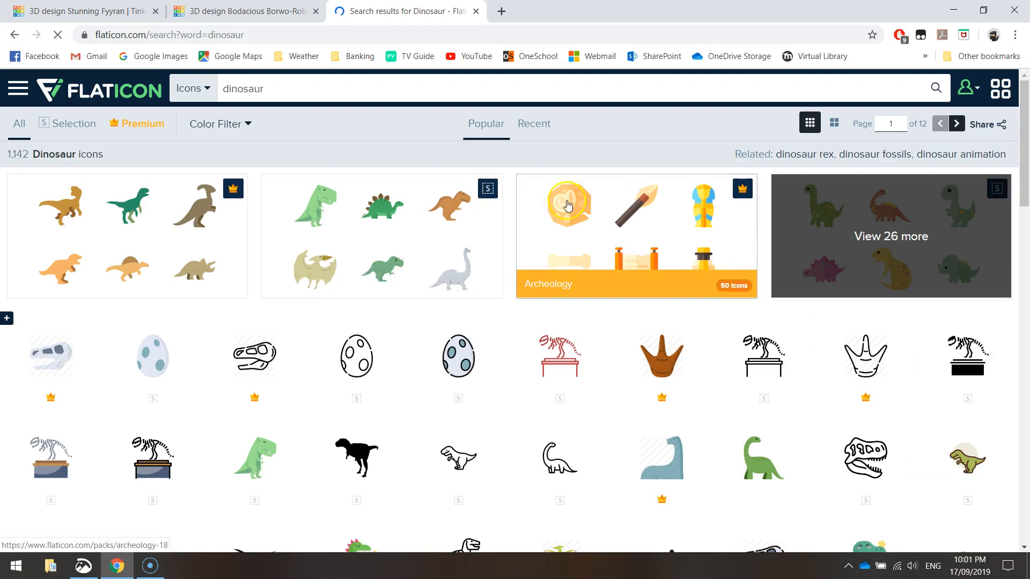
scroll("down", 3)
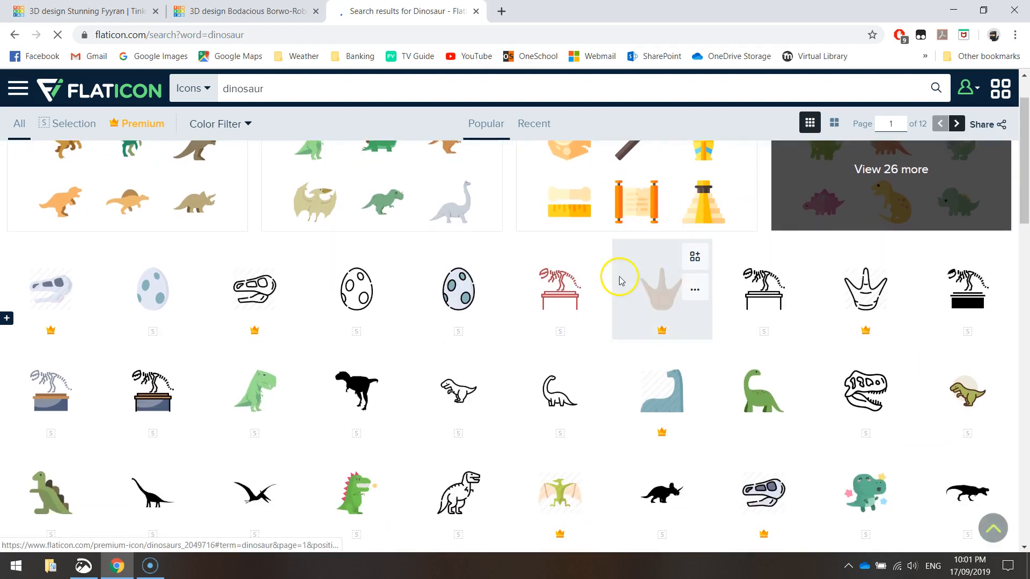
scroll("down", 3)
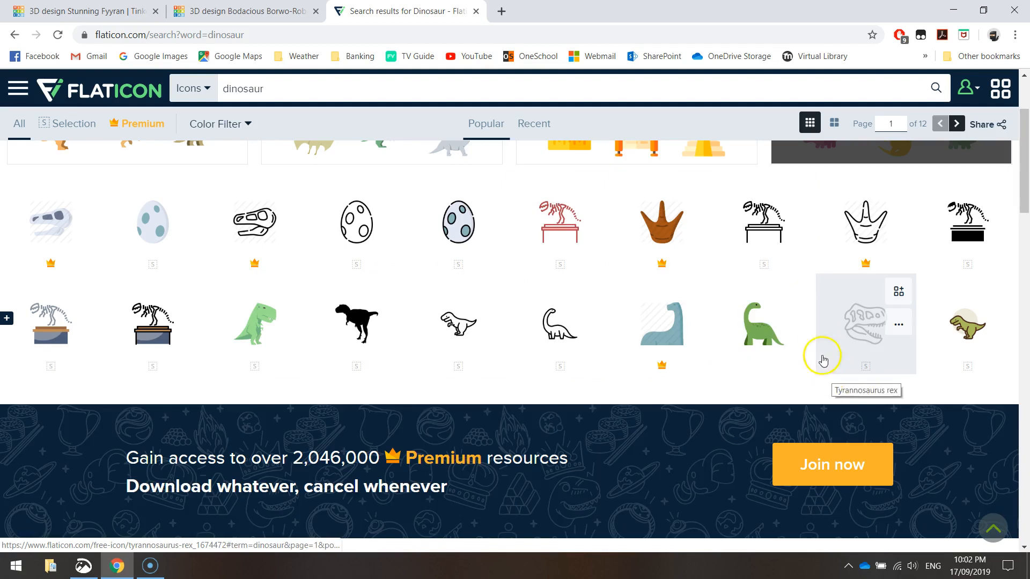
scroll("down", 3)
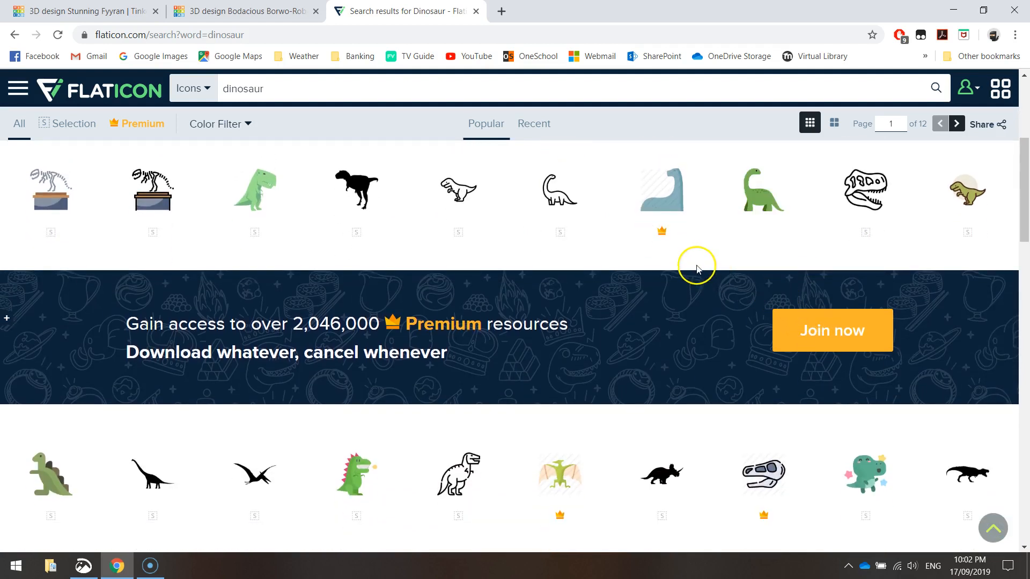
scroll("down", 3)
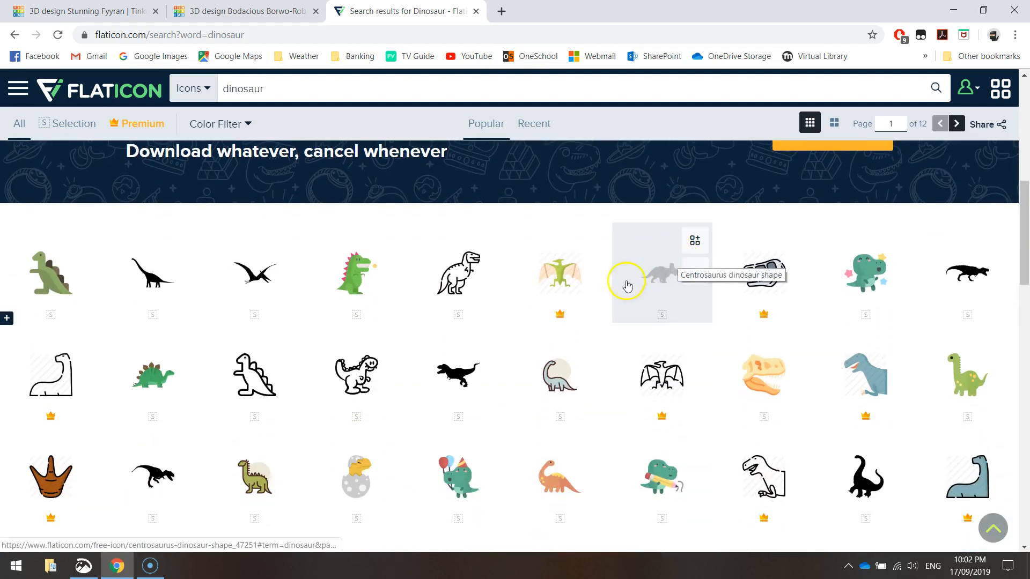
mouse_move(341, 298)
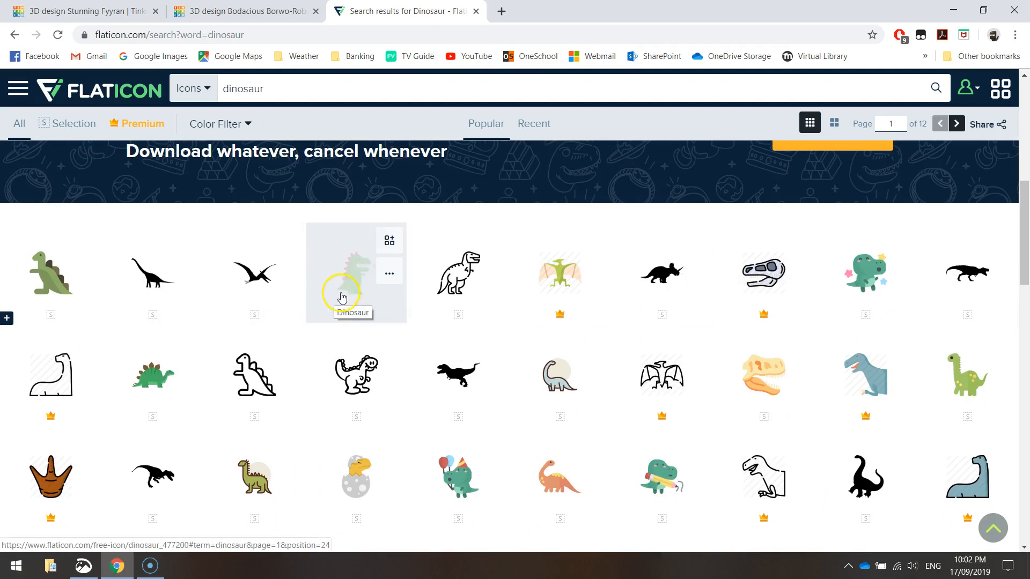
scroll("down", 3)
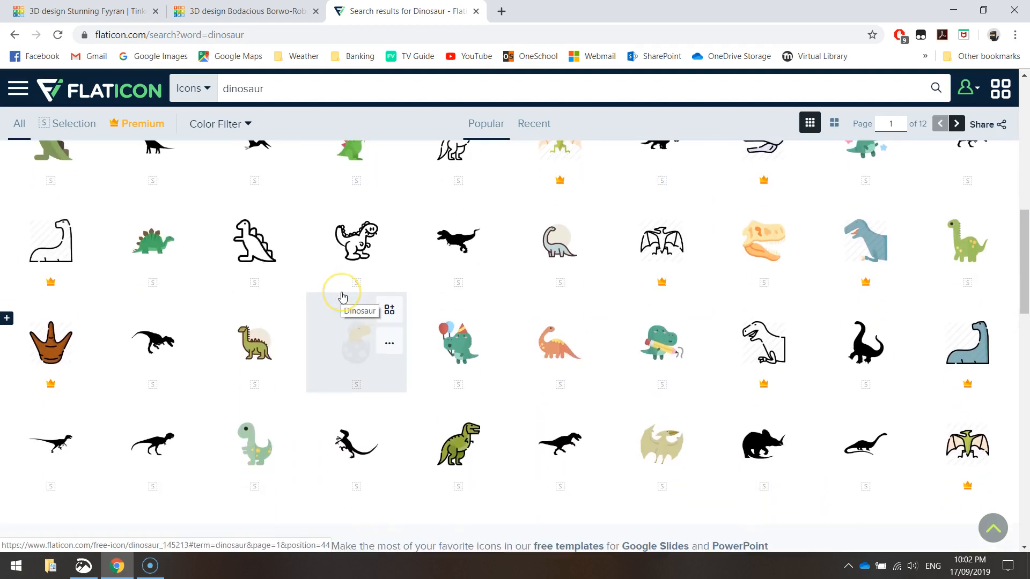
mouse_move(348, 447)
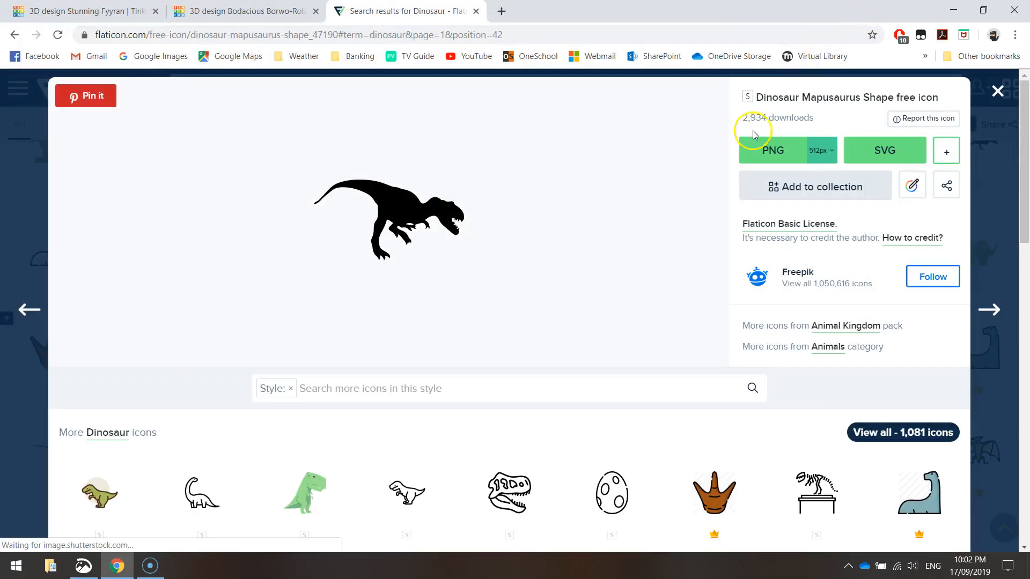
mouse_move(620, 204)
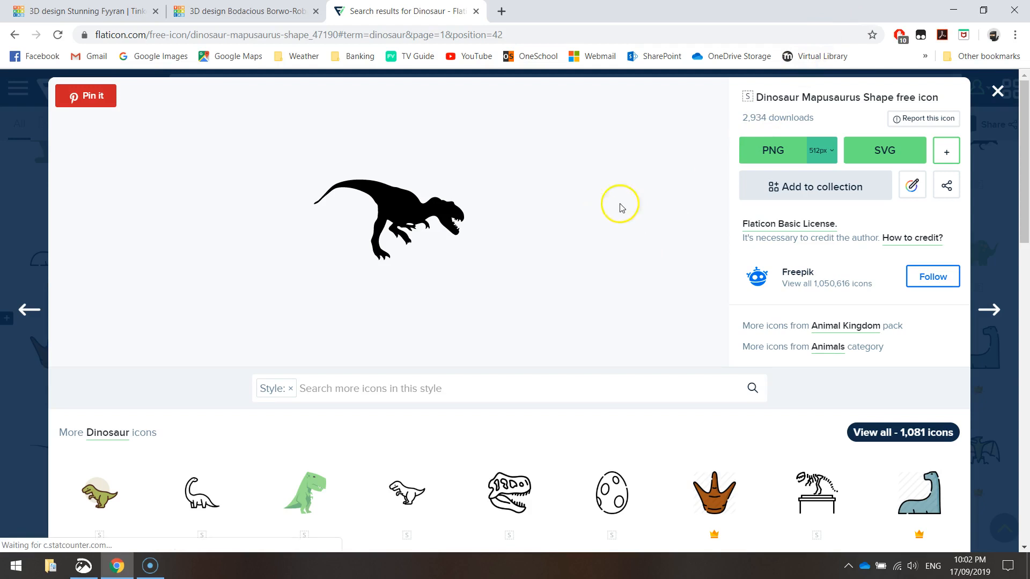
mouse_move(760, 179)
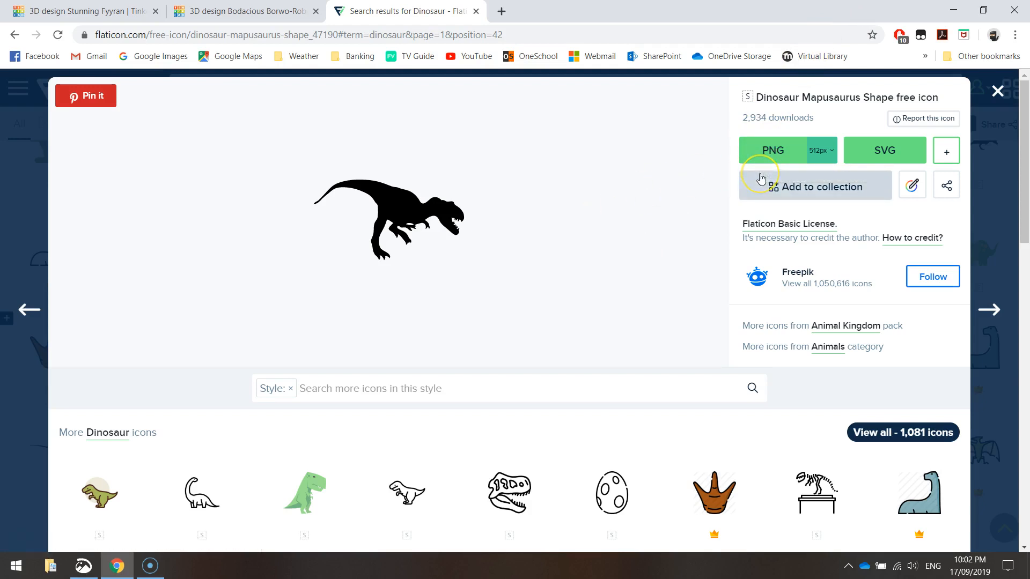
mouse_move(884, 150)
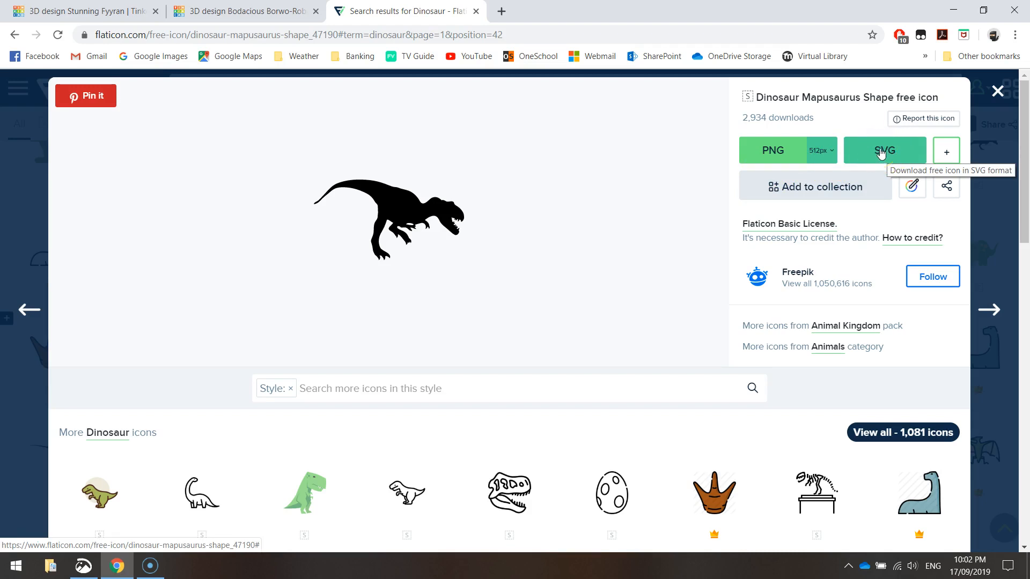
Step: Download the Mapusaurus dinosaur icon as SVG, then go back to the stamp design
left_click(884, 150)
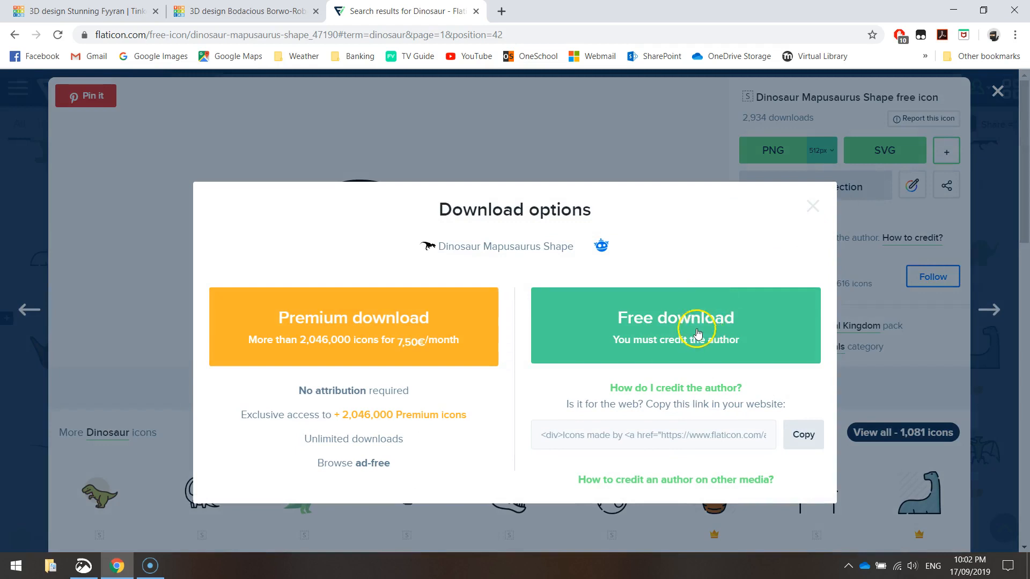
mouse_move(739, 334)
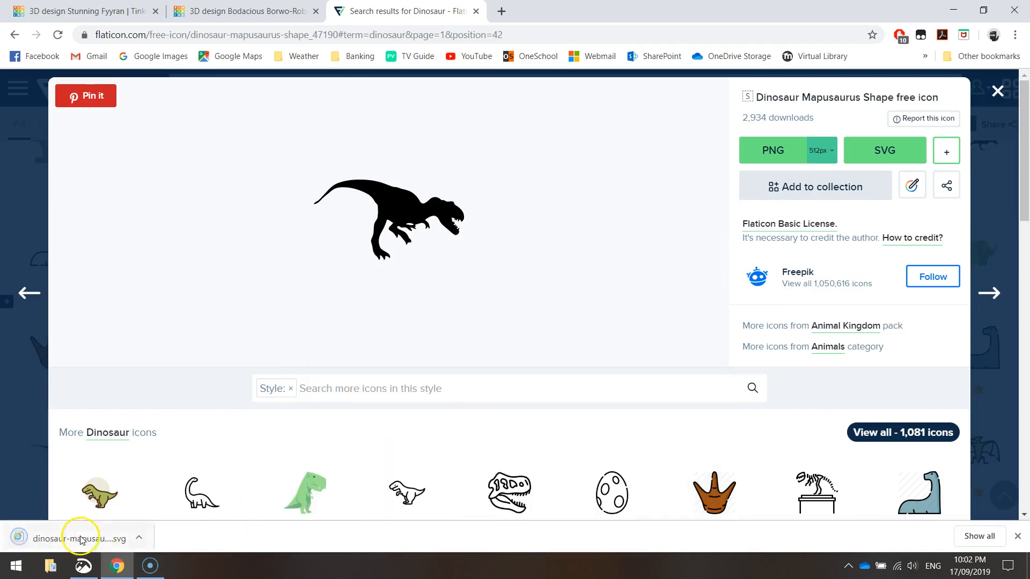
mouse_move(140, 538)
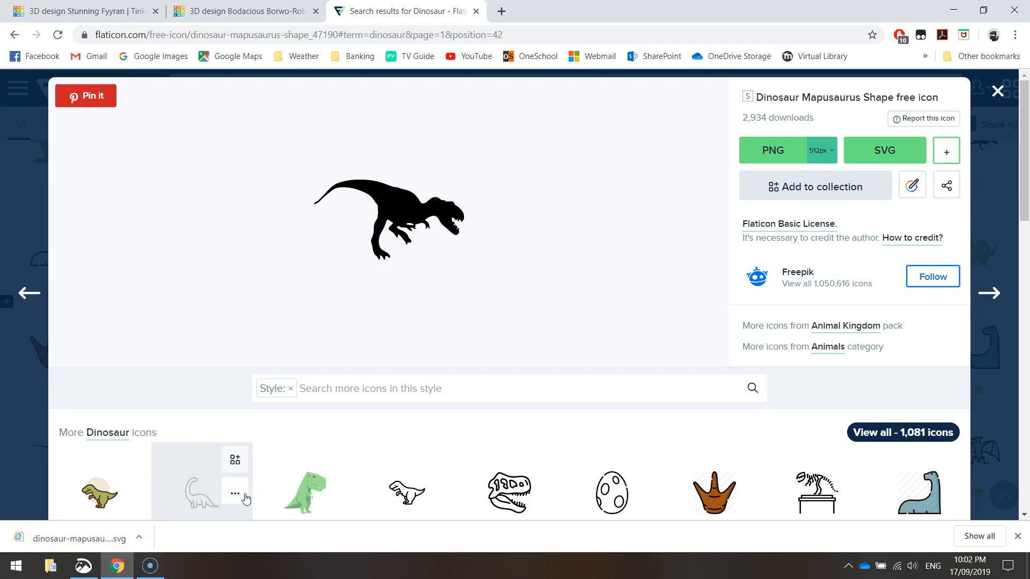
left_click(245, 11)
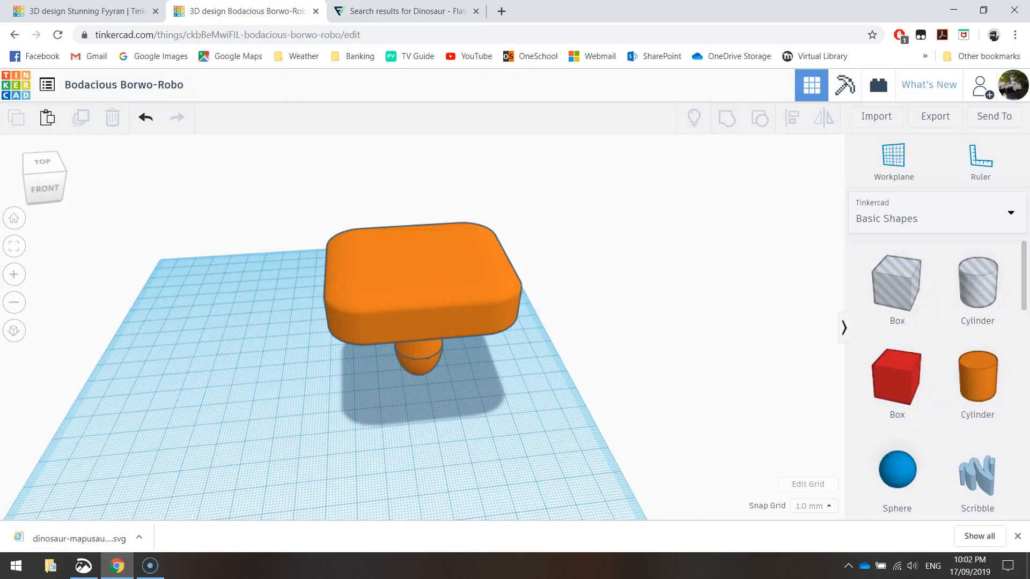
mouse_move(659, 182)
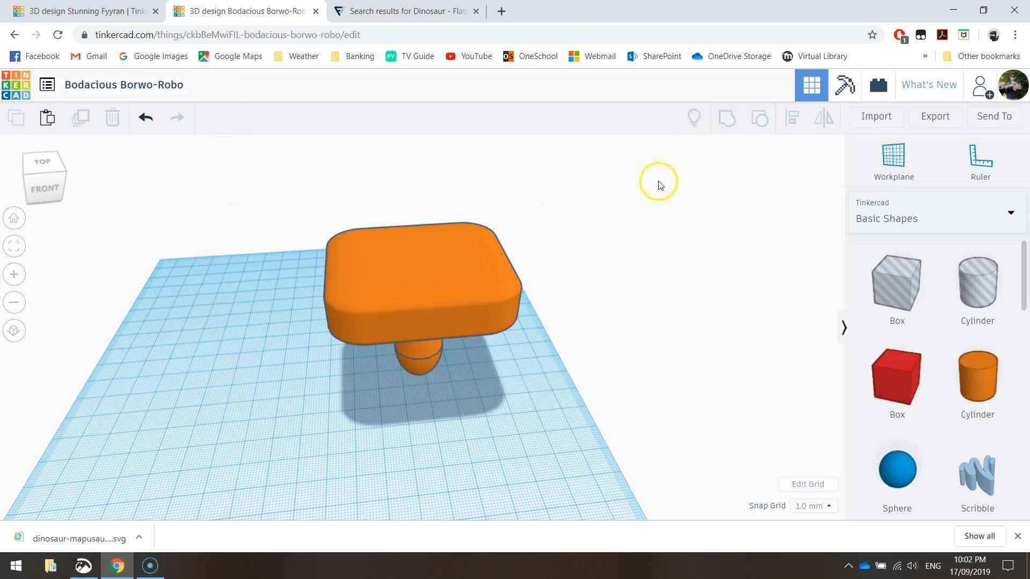
Step: Import dinosaur-mapusaurus-shape.svg from Downloads into the stamp design
left_click(876, 116)
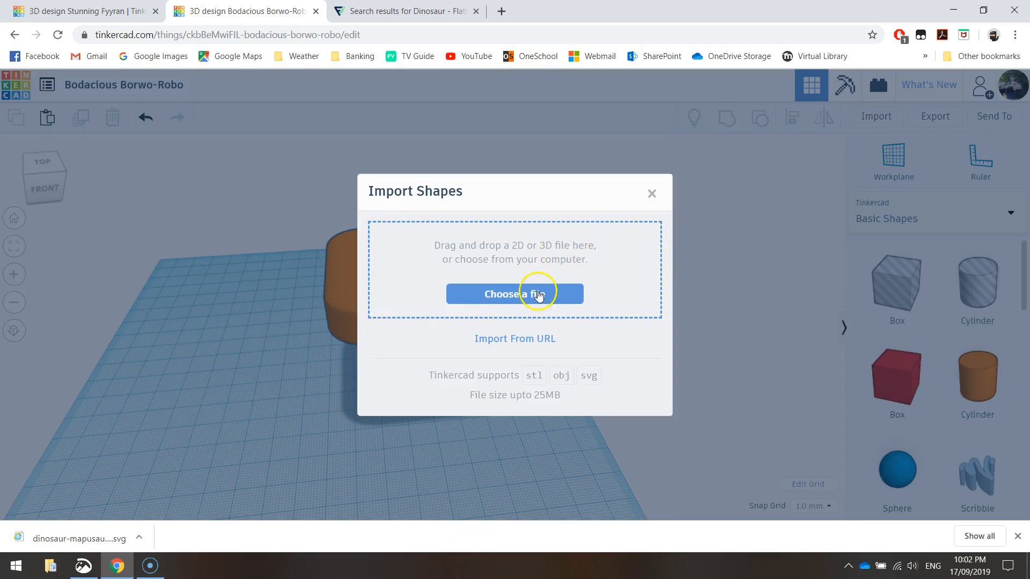
left_click(514, 294)
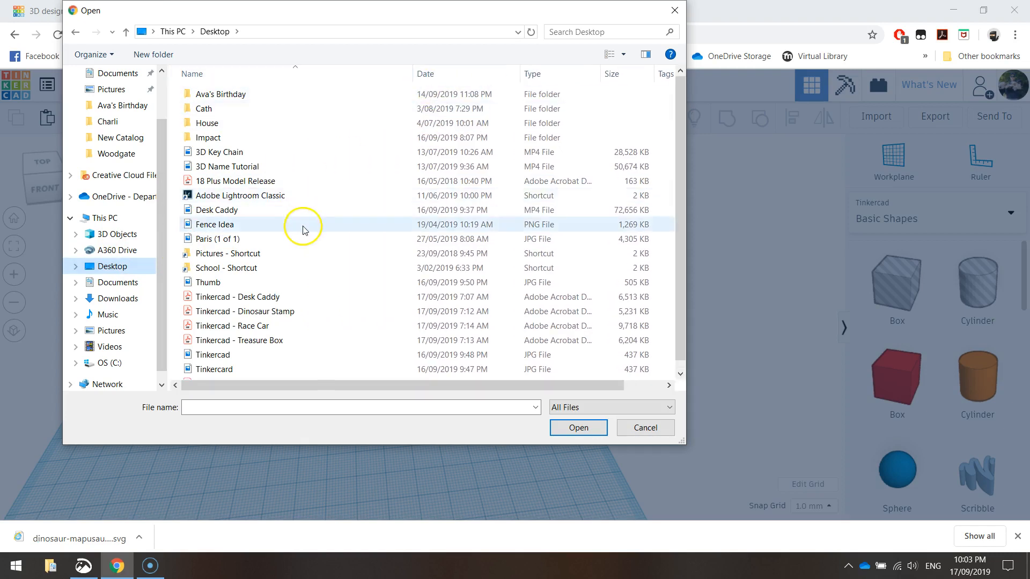
scroll("down", 3)
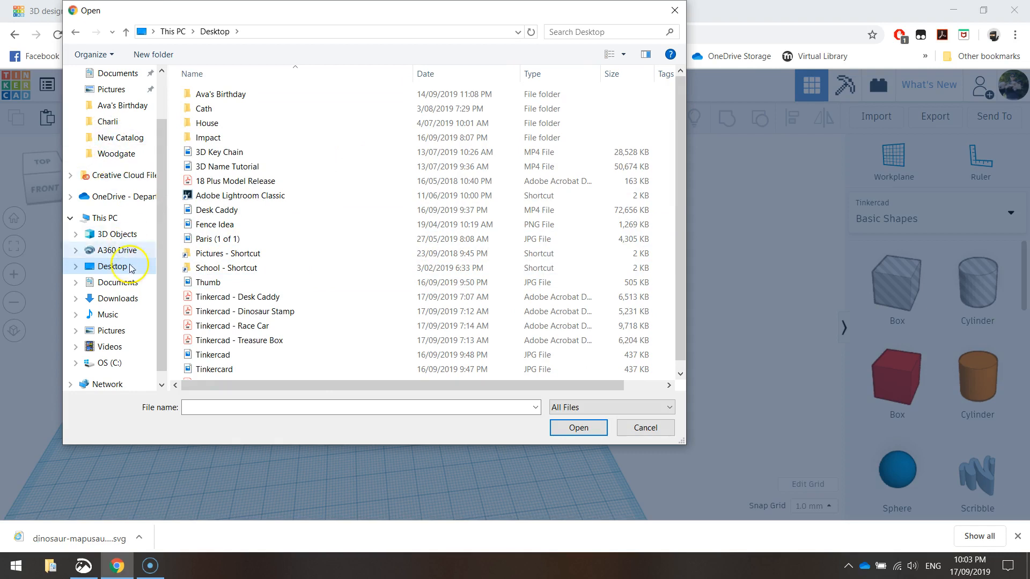
left_click(117, 298)
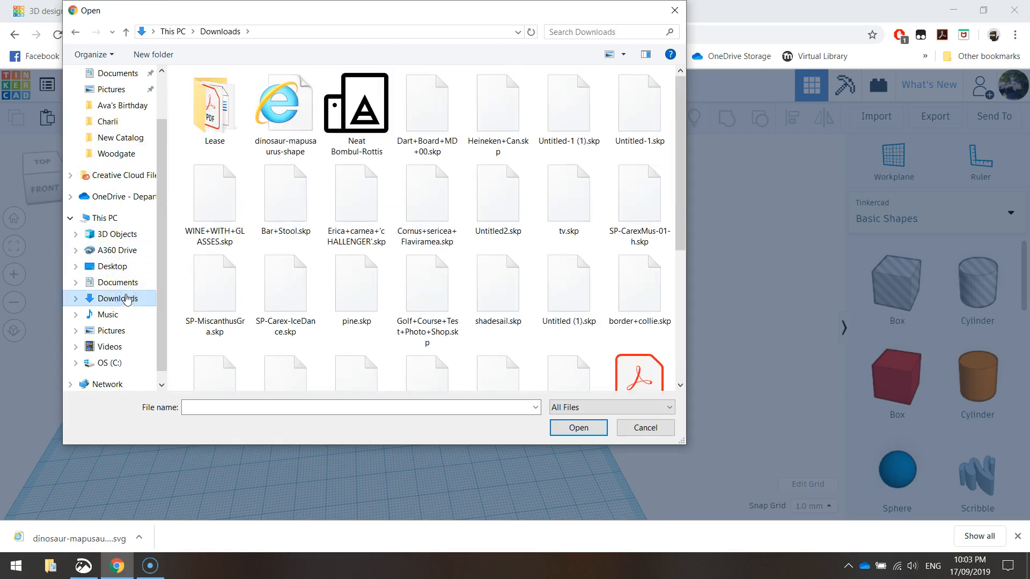
mouse_move(284, 115)
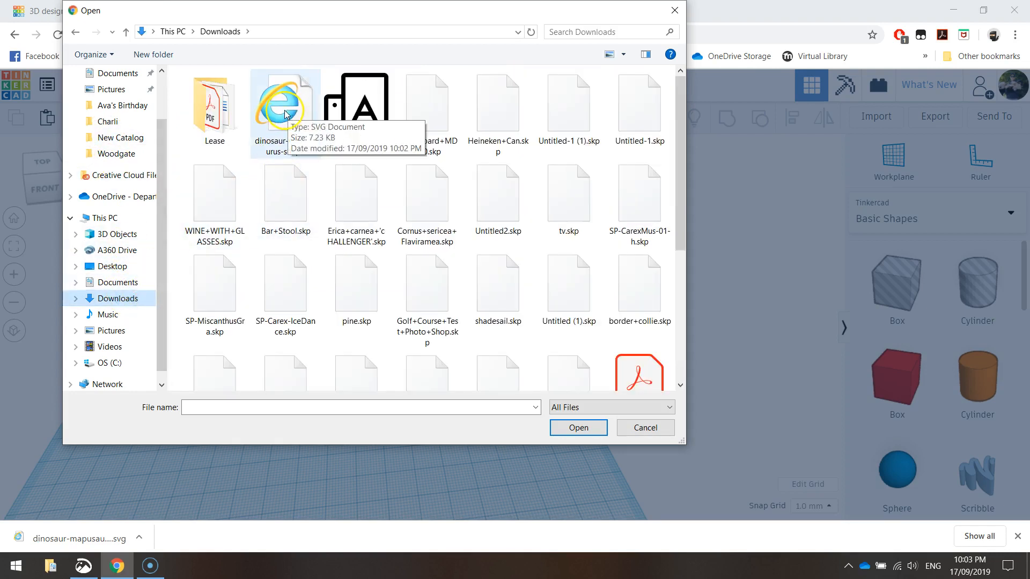
left_click(576, 428)
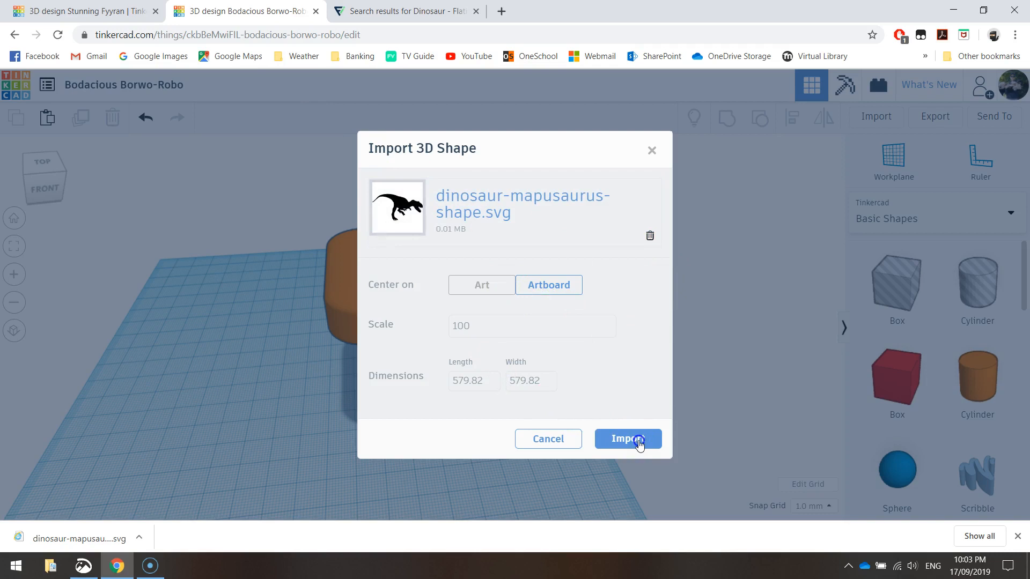
left_click(627, 439)
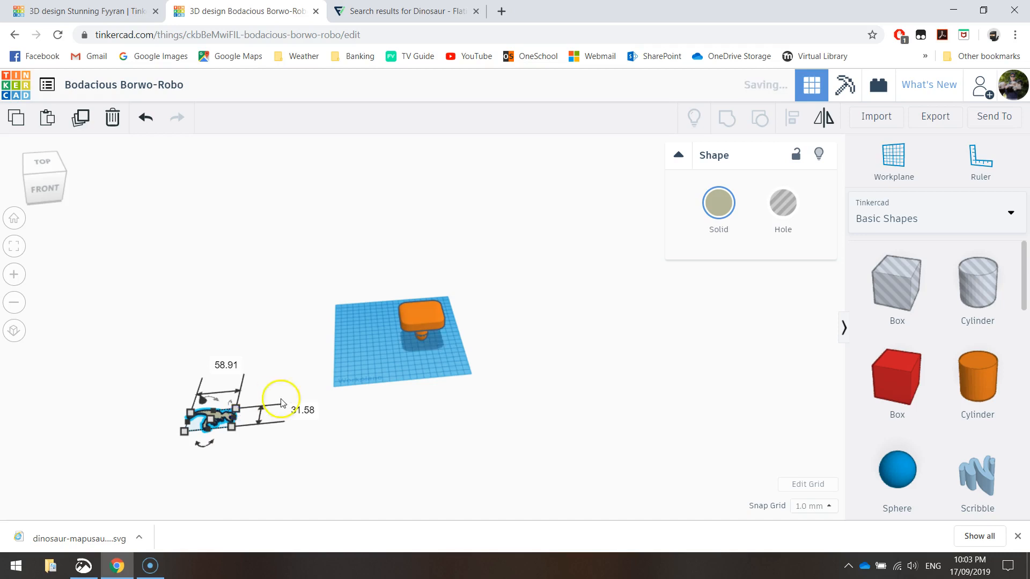
mouse_move(217, 426)
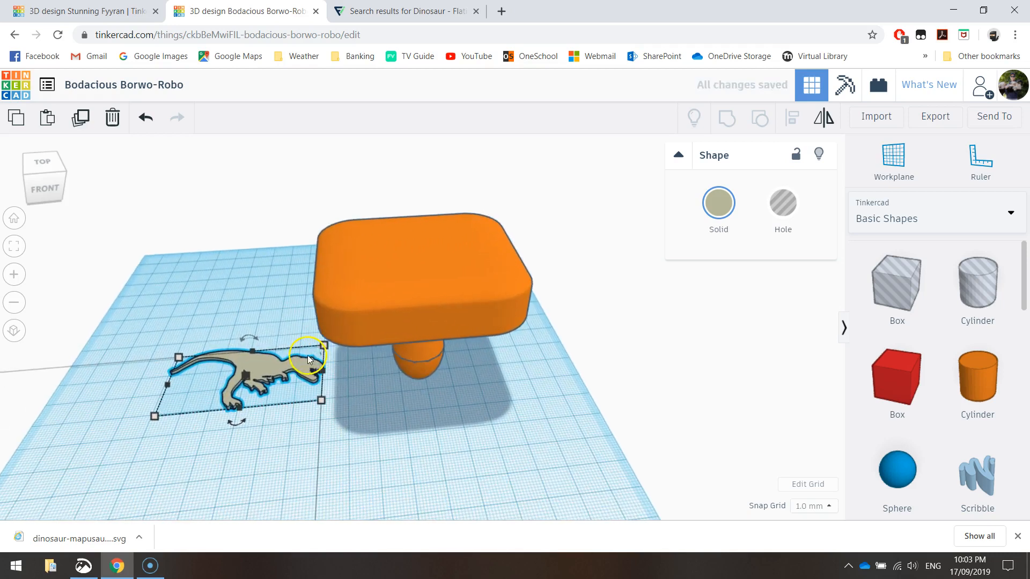
mouse_move(268, 412)
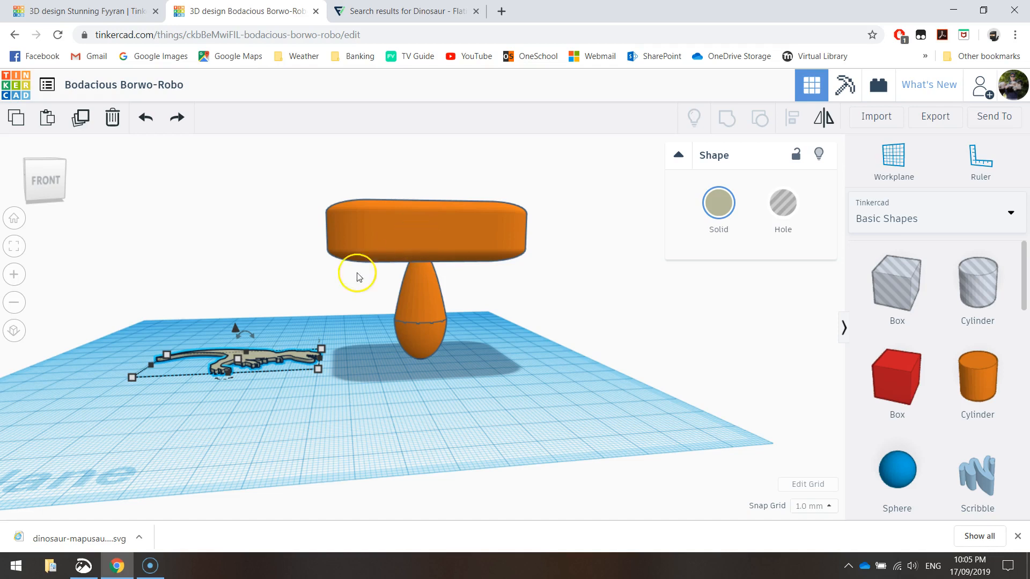
mouse_move(257, 362)
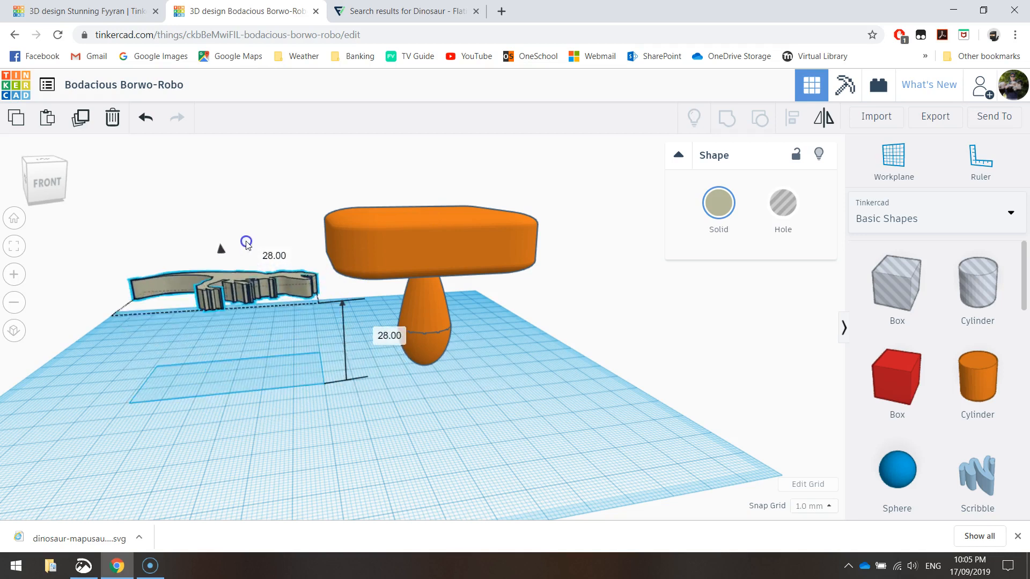
Step: Lift the dinosaur silhouette to 28.00 mm elevation
left_click_drag(245, 242, 261, 183)
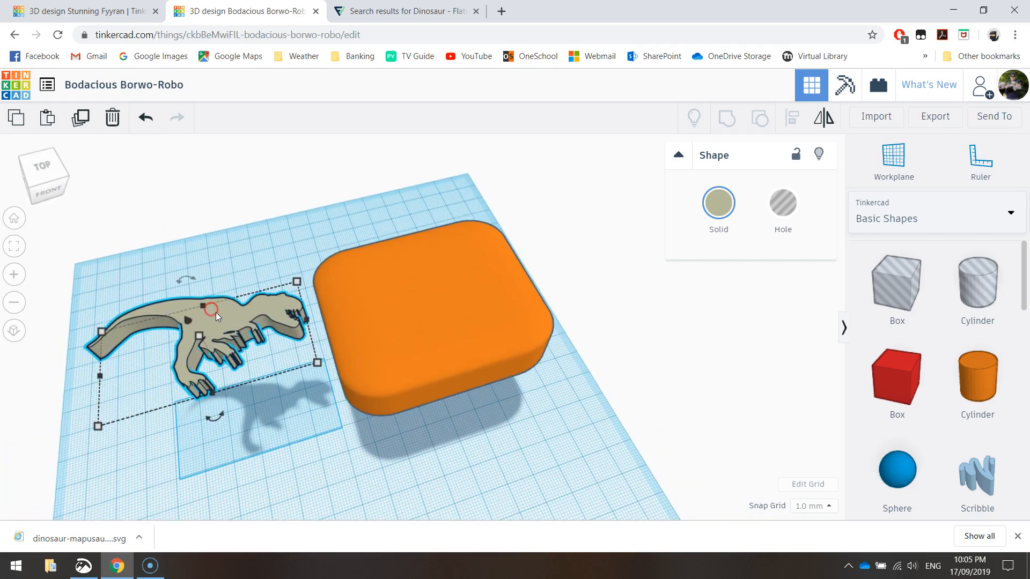
mouse_move(292, 348)
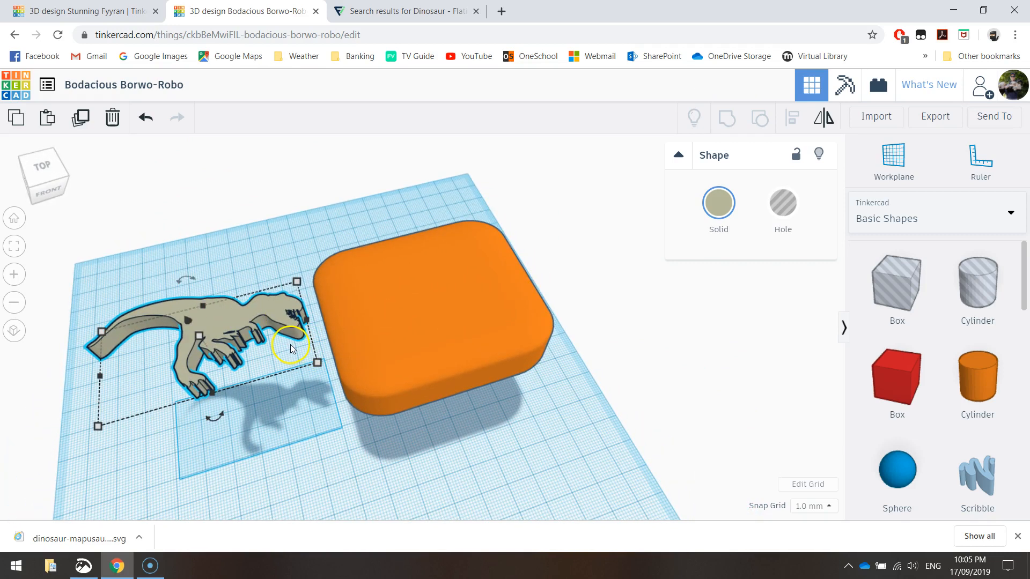
mouse_move(232, 319)
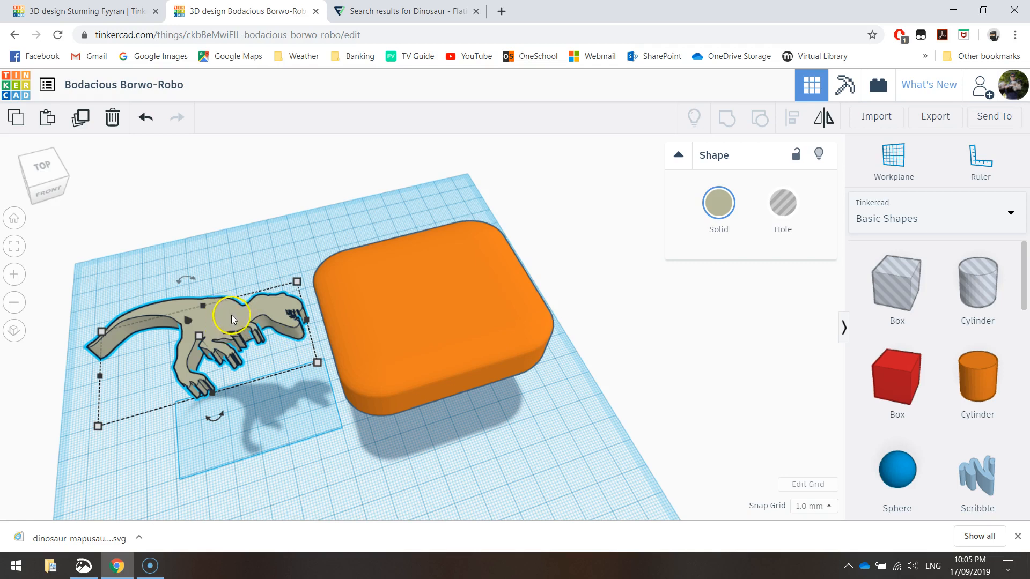
mouse_move(242, 278)
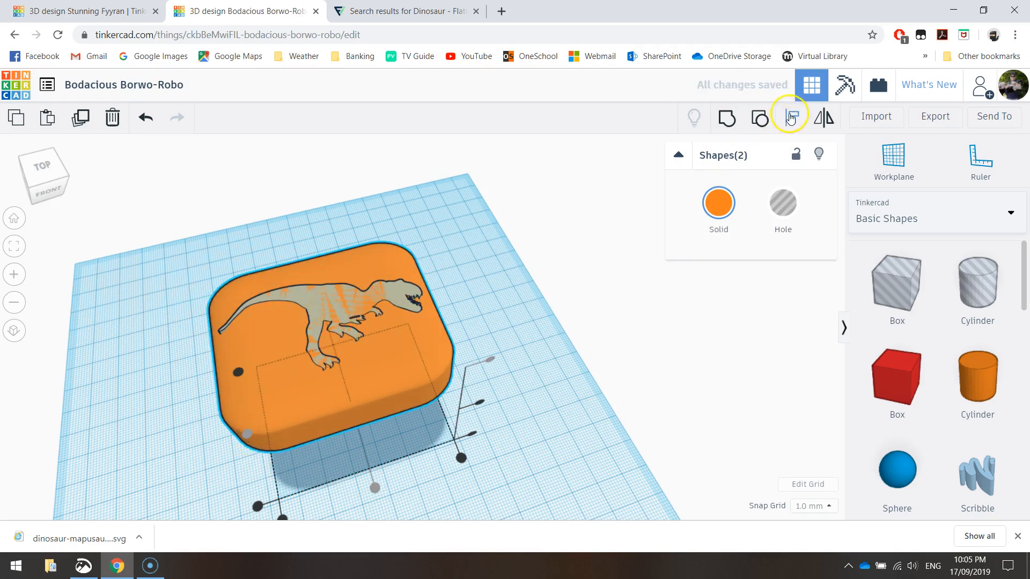
Step: Centre the dinosaur over the stamp head, then readjust its elevation
left_click(479, 327)
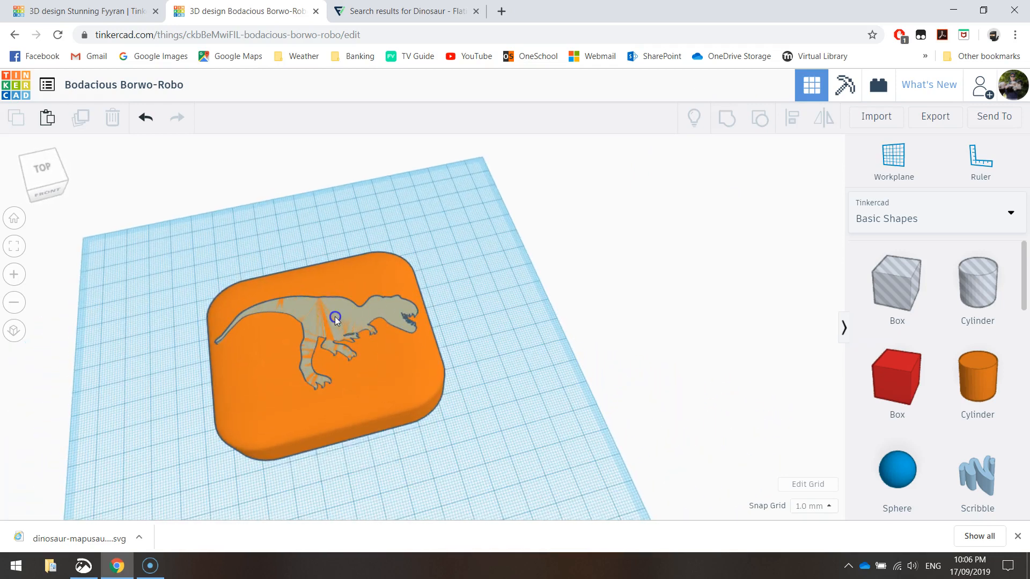
left_click(335, 318)
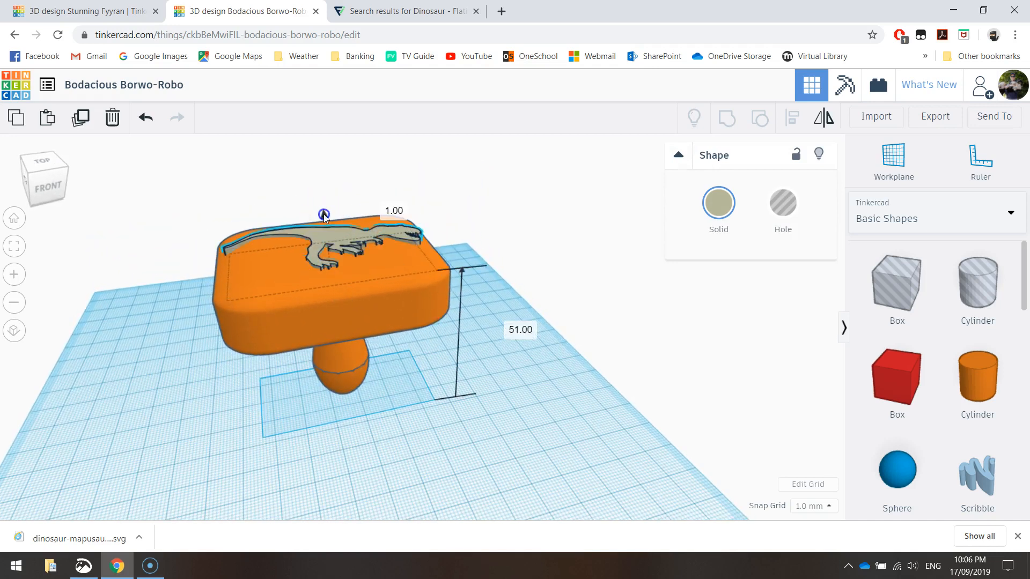
left_click_drag(322, 214, 330, 185)
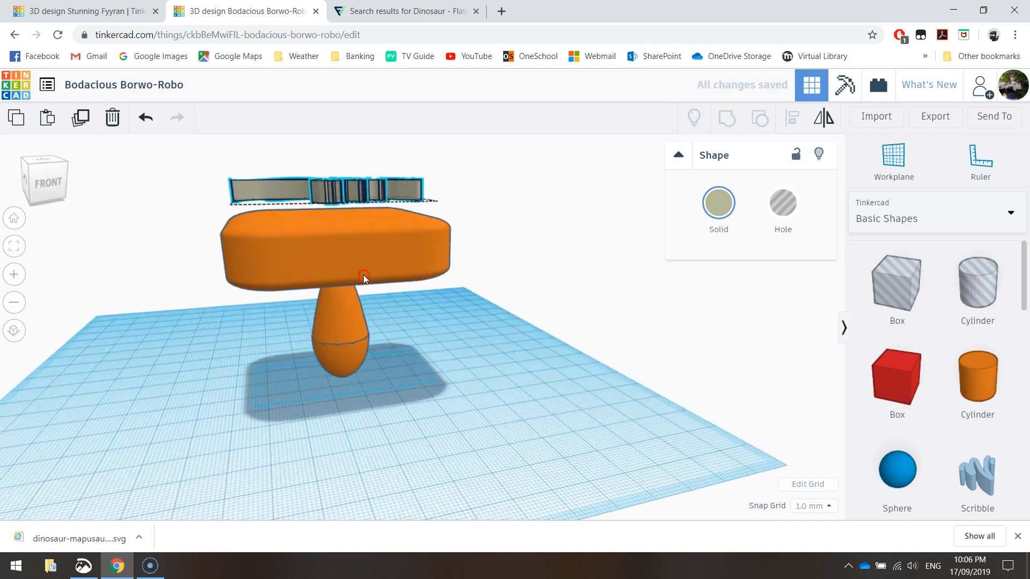
left_click(337, 201)
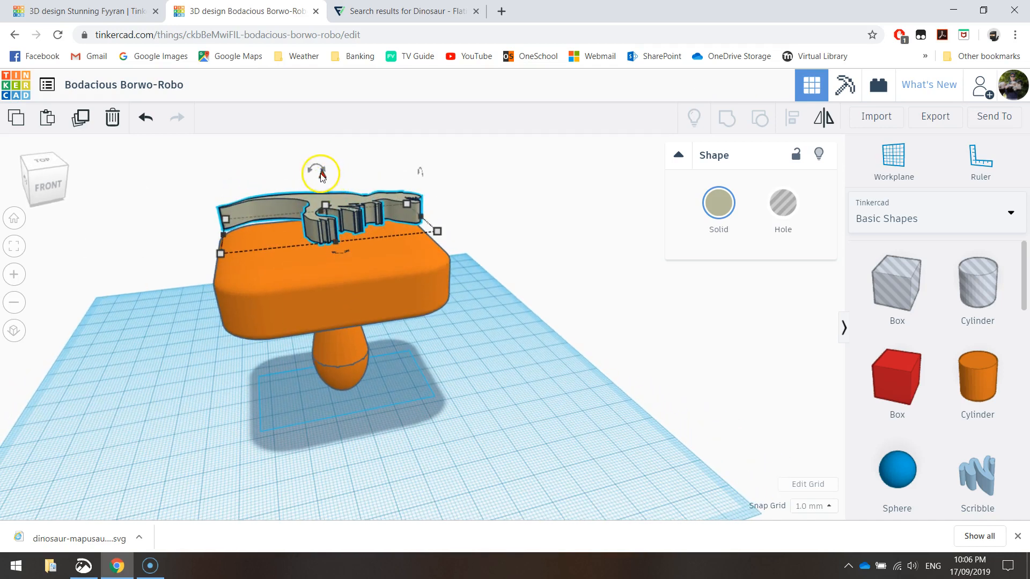
left_click_drag(321, 173, 322, 197)
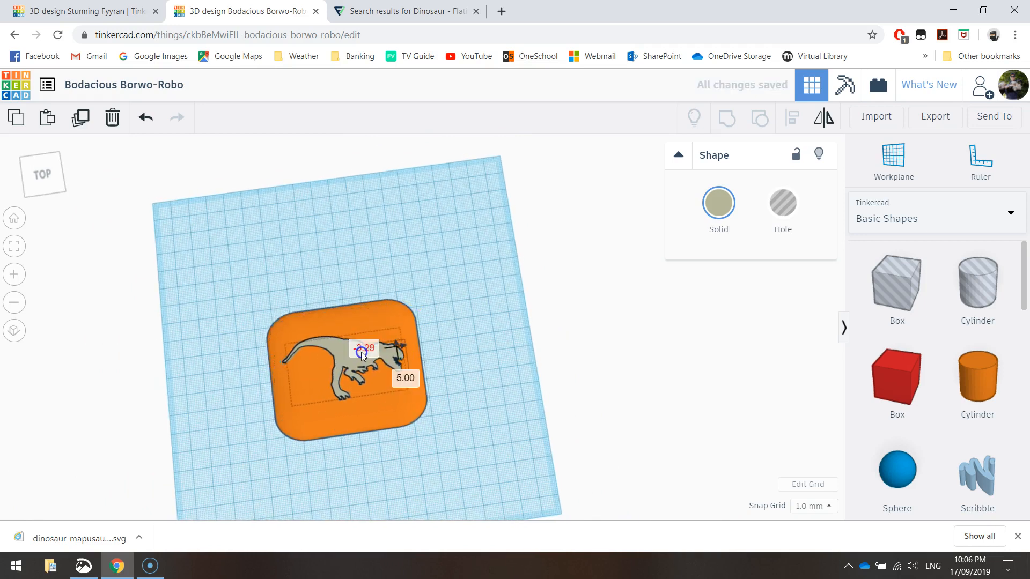
Step: Make the dinosaur 5.00 mm thick and colour it green on the stamp
left_click(321, 389)
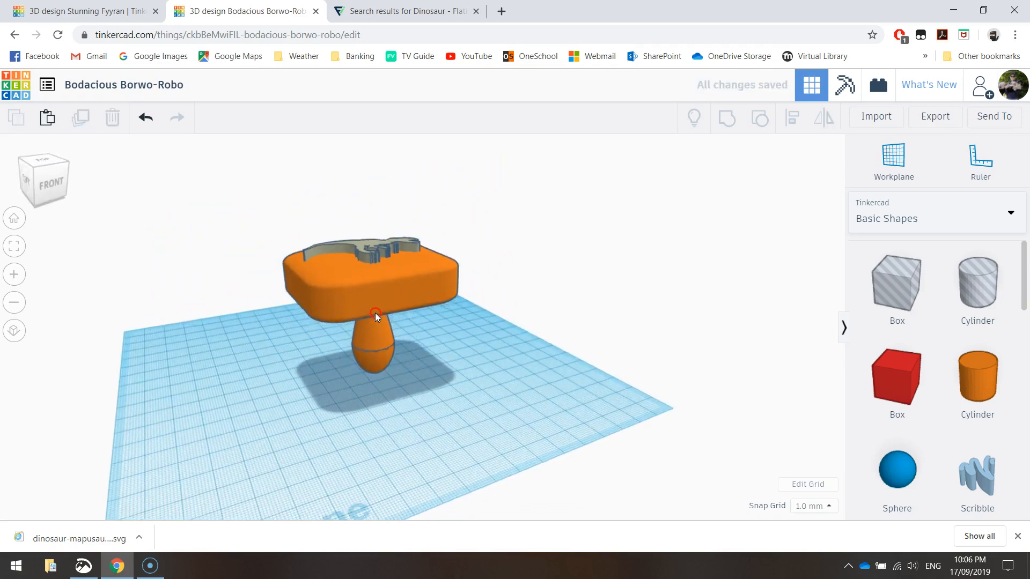
left_click(374, 313)
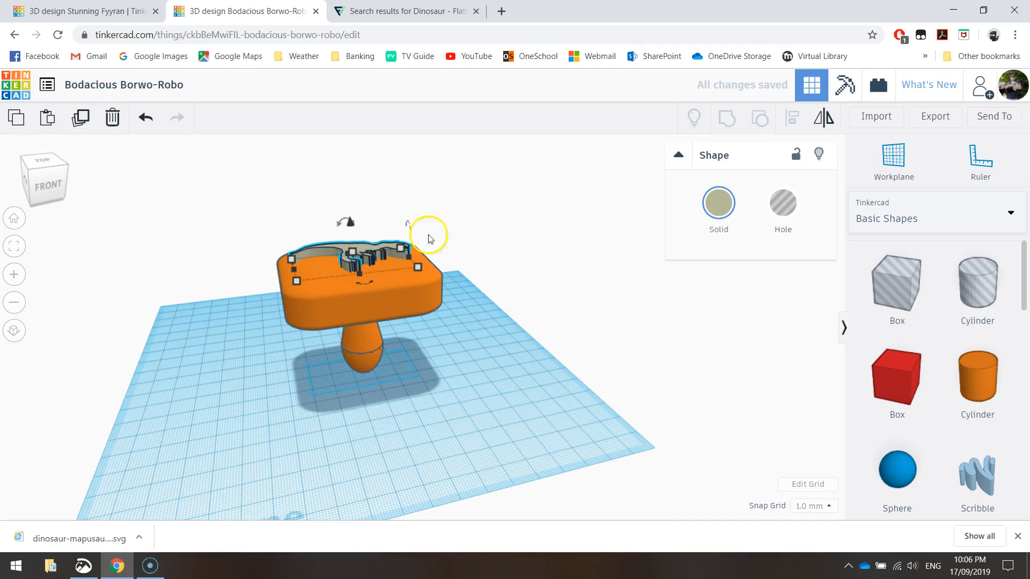
left_click(717, 202)
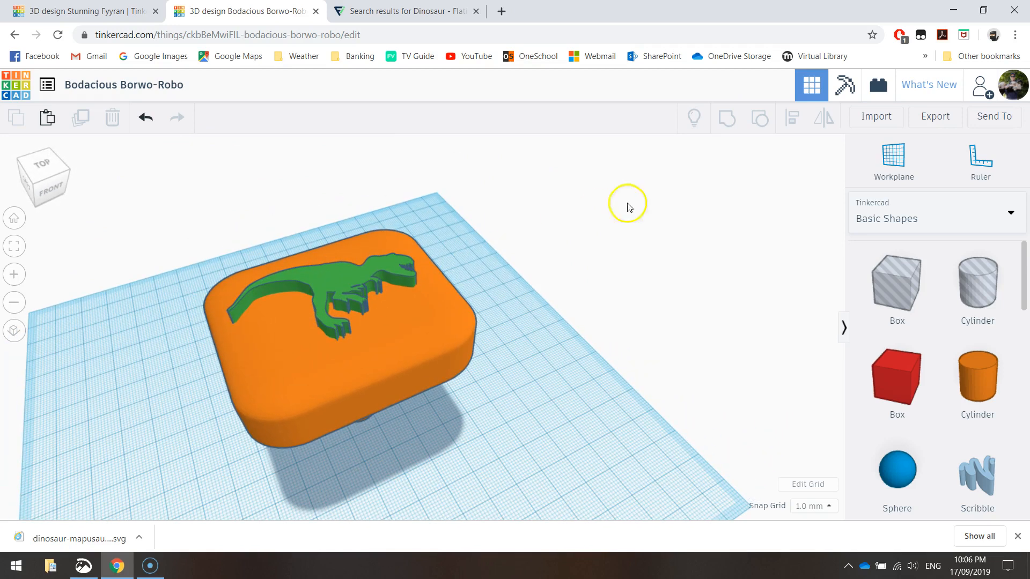
Step: Export everything in the design as an .STL download
left_click(935, 116)
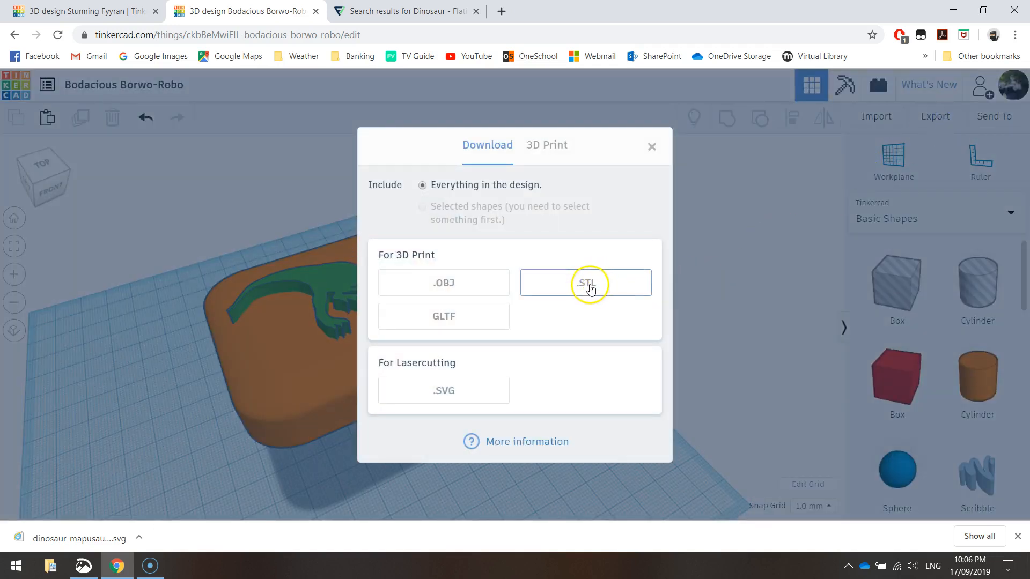
left_click(585, 283)
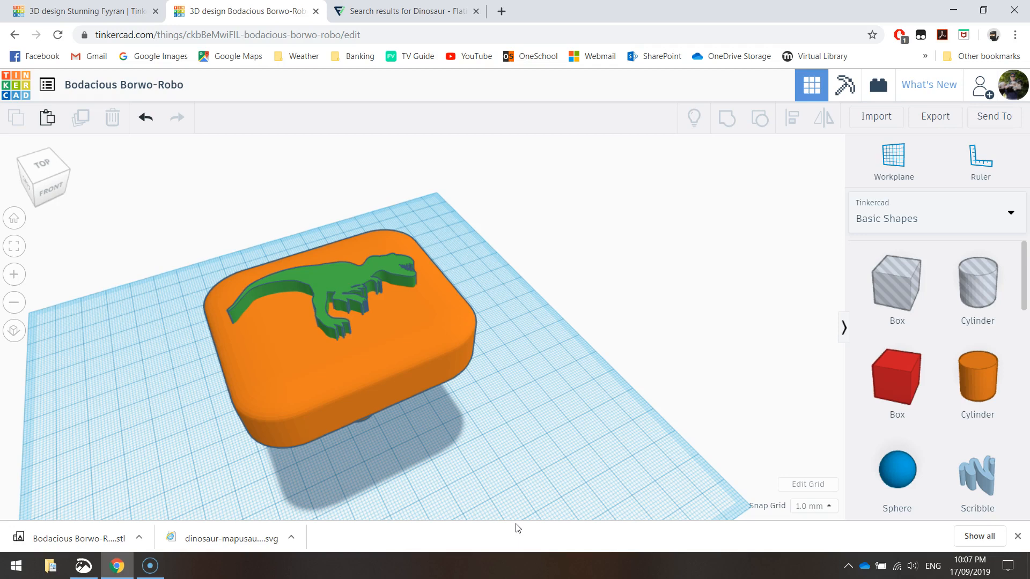
mouse_move(466, 410)
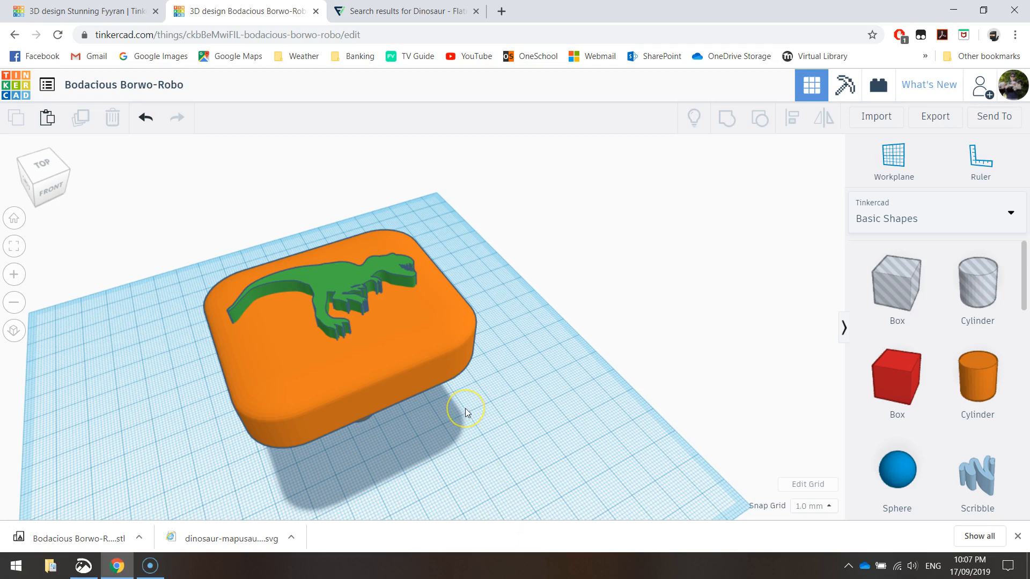
mouse_move(469, 406)
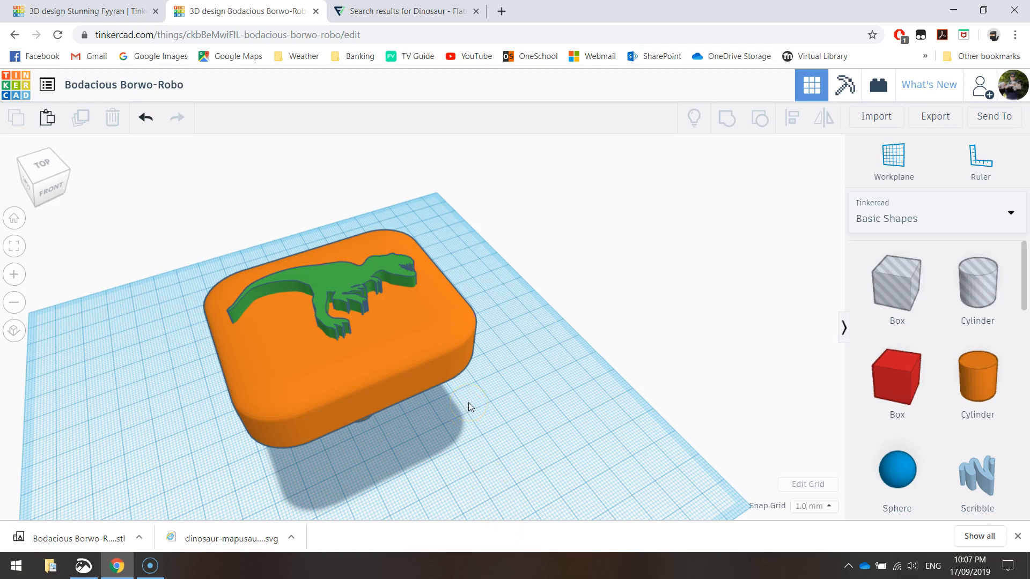
mouse_move(213, 514)
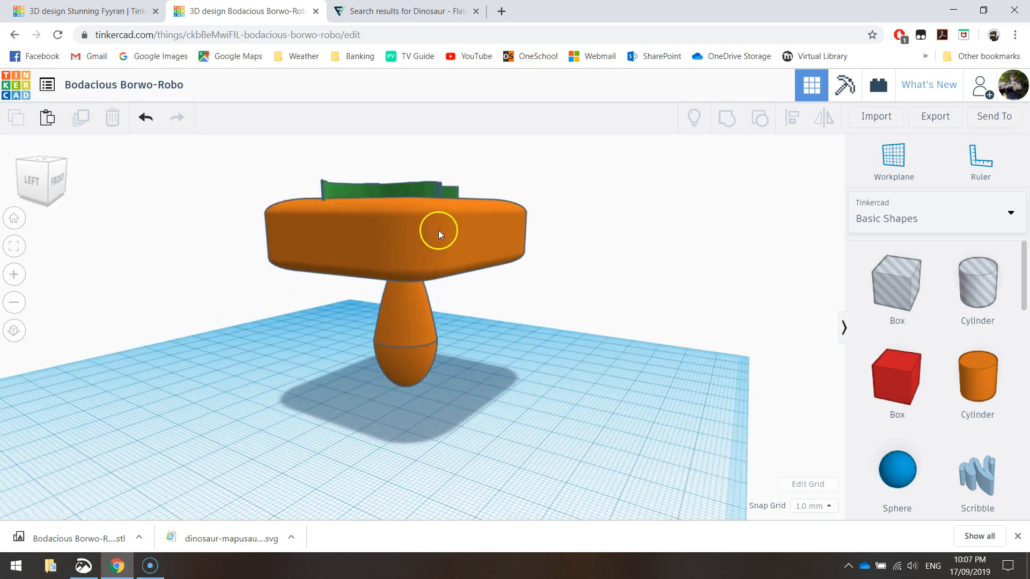
mouse_move(486, 238)
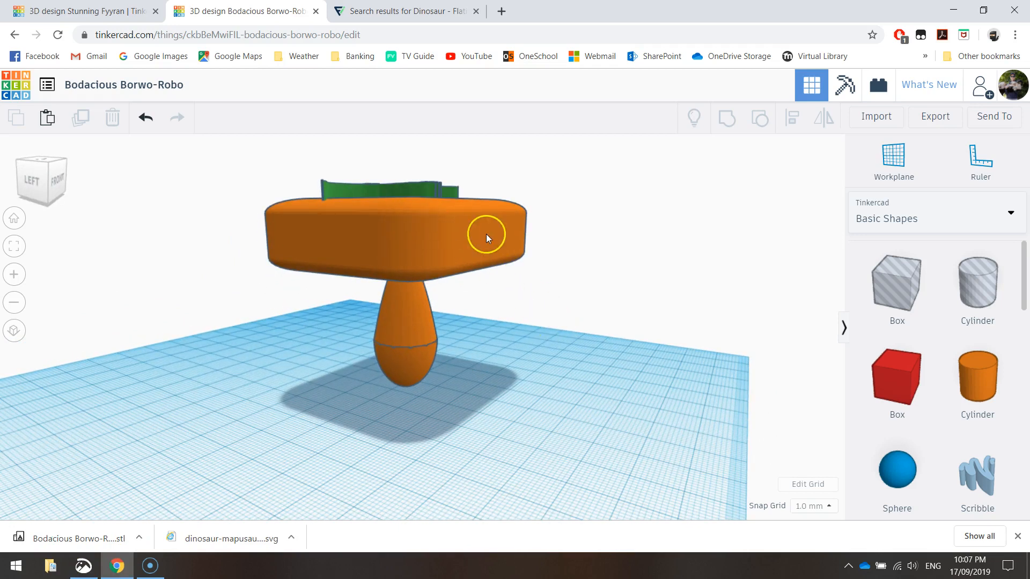
mouse_move(460, 291)
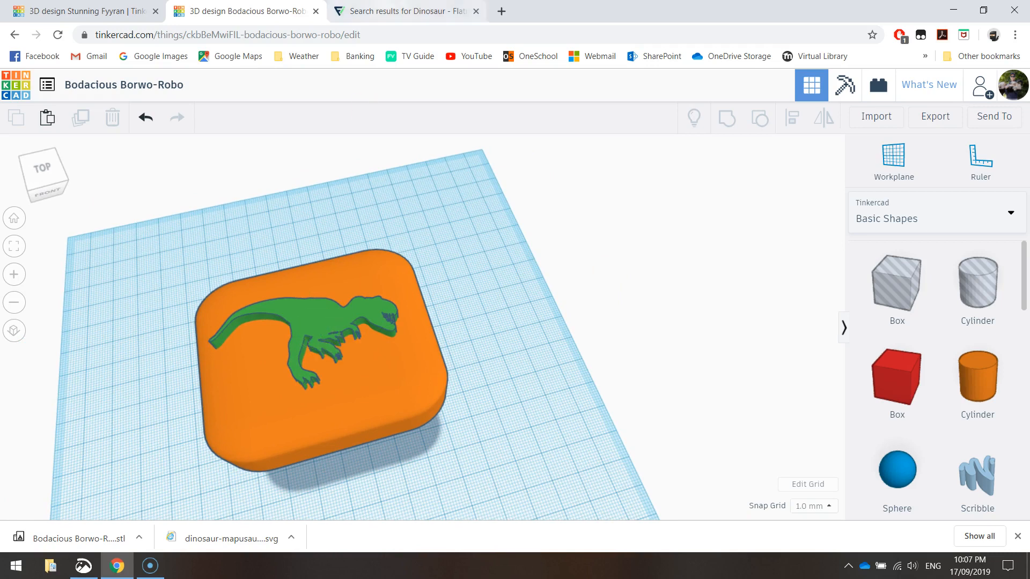
Step: Close the Flaticon icon preview and scroll further through the dinosaur results
left_click(405, 11)
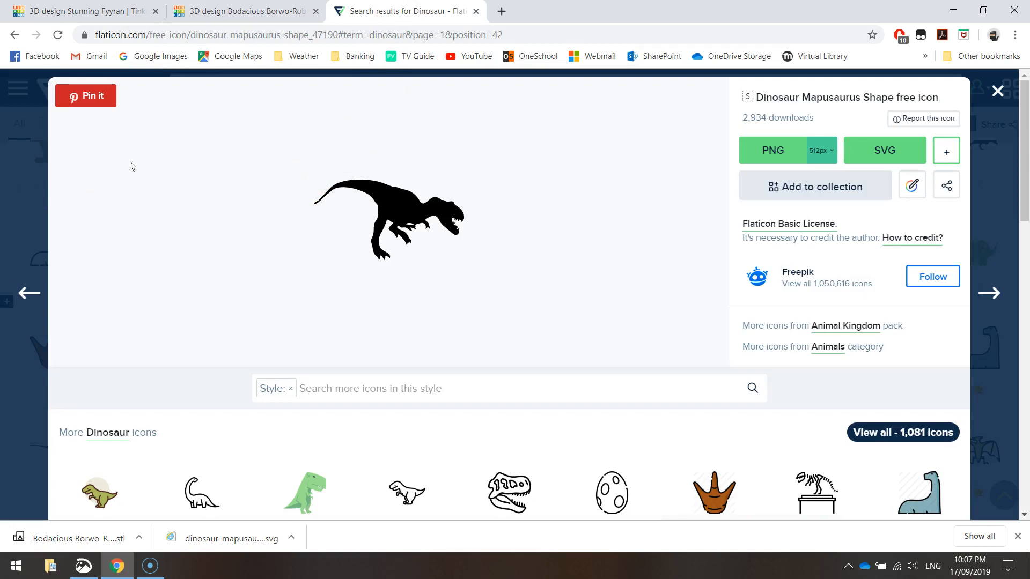
left_click(997, 91)
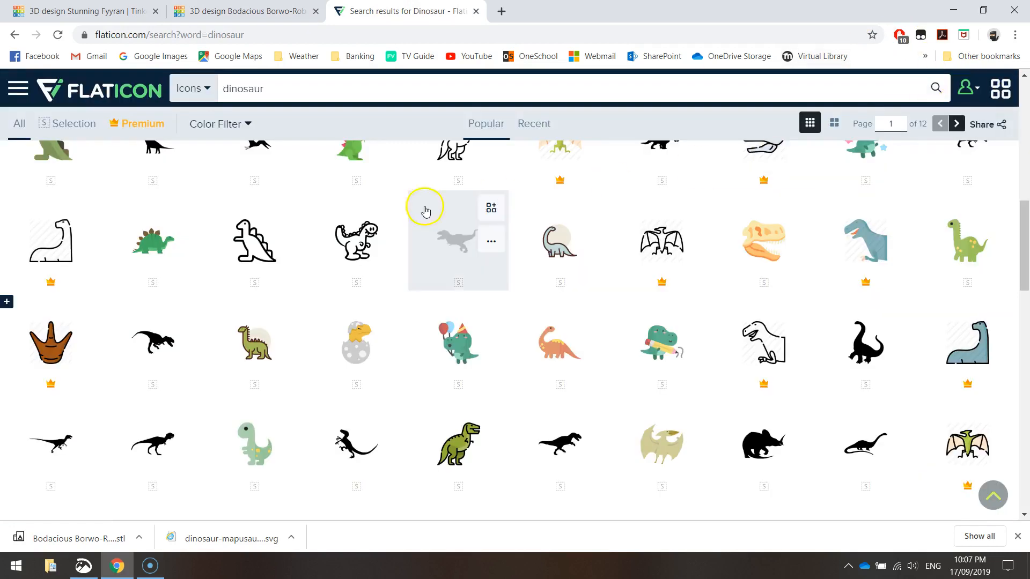
scroll("down", 3)
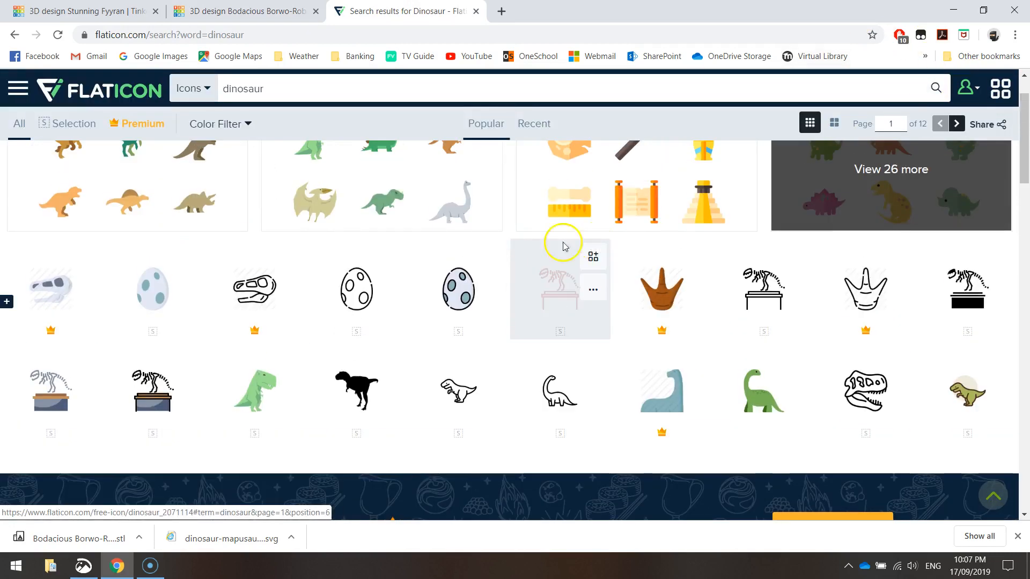
mouse_move(27, 544)
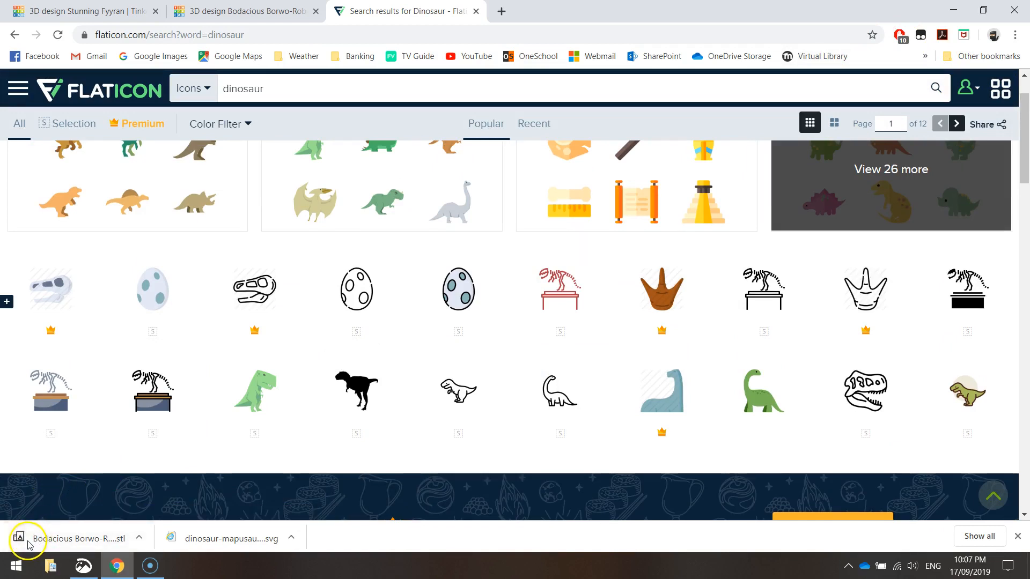